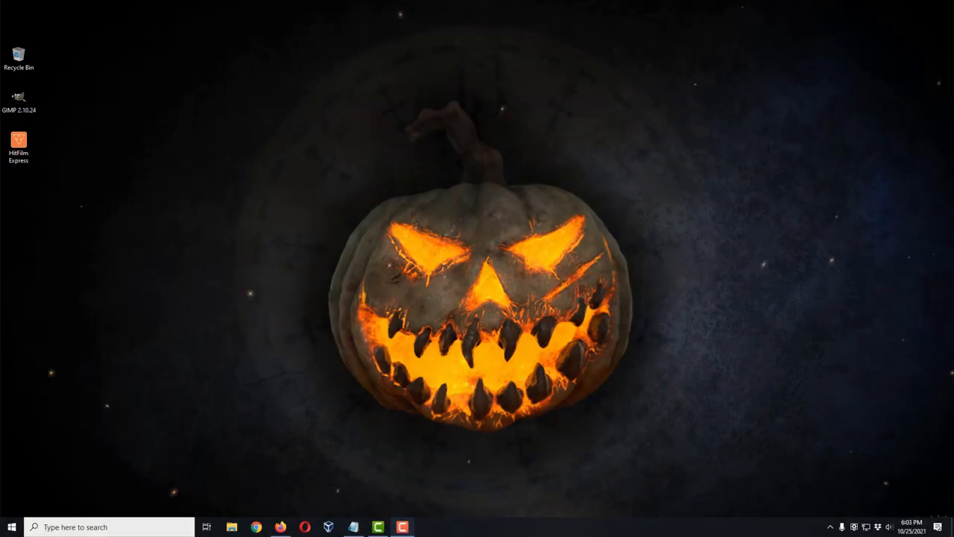
Launch HitFilm Express from its desktop shortcut to reach the start screen
{"action": "left_click", "coordinate": [18, 142]}
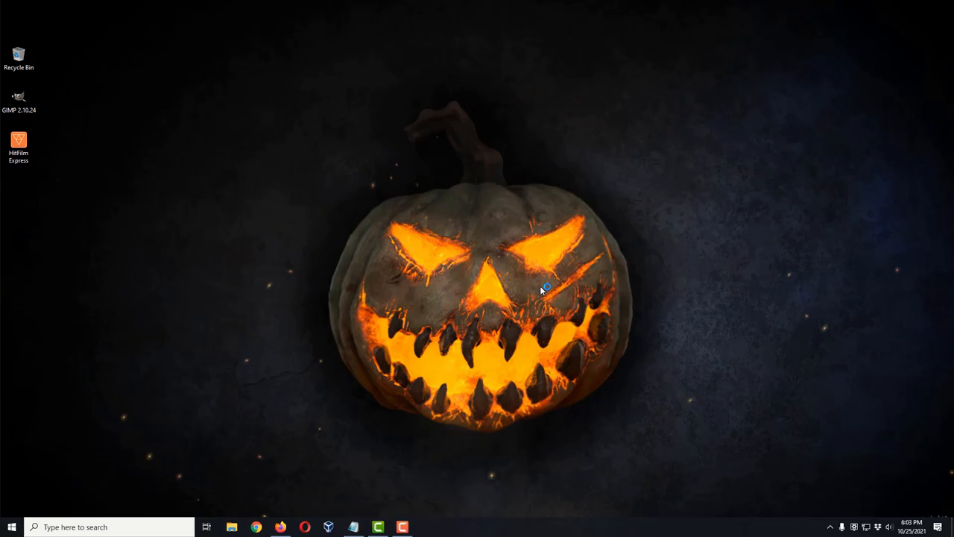
{"action": "double_click", "coordinate": [18, 143]}
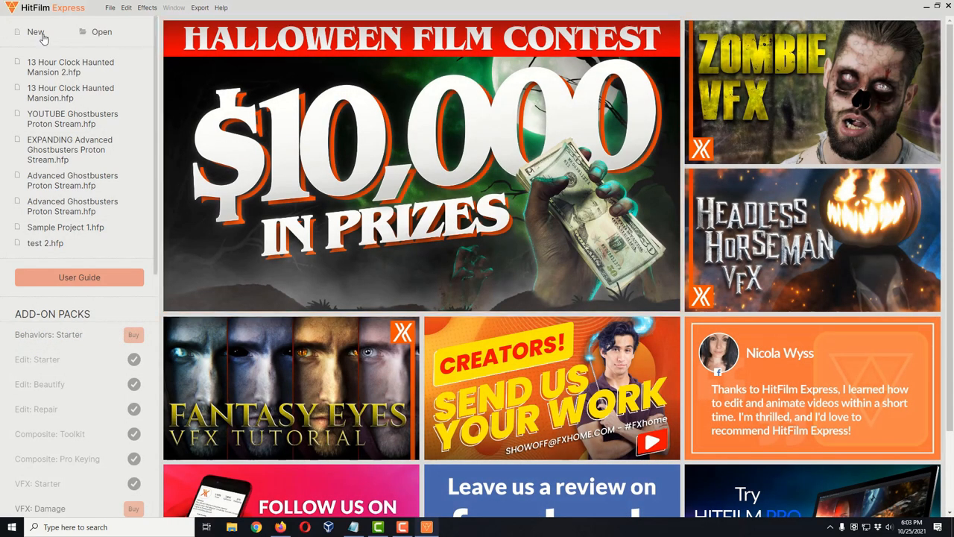
{"action": "mouse_move", "coordinate": [43, 39]}
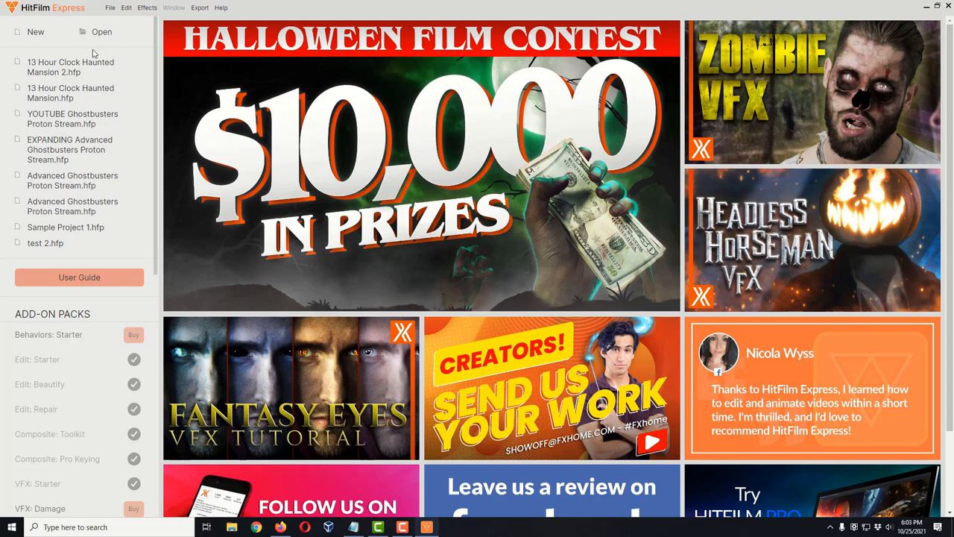
{"action": "mouse_move", "coordinate": [36, 36]}
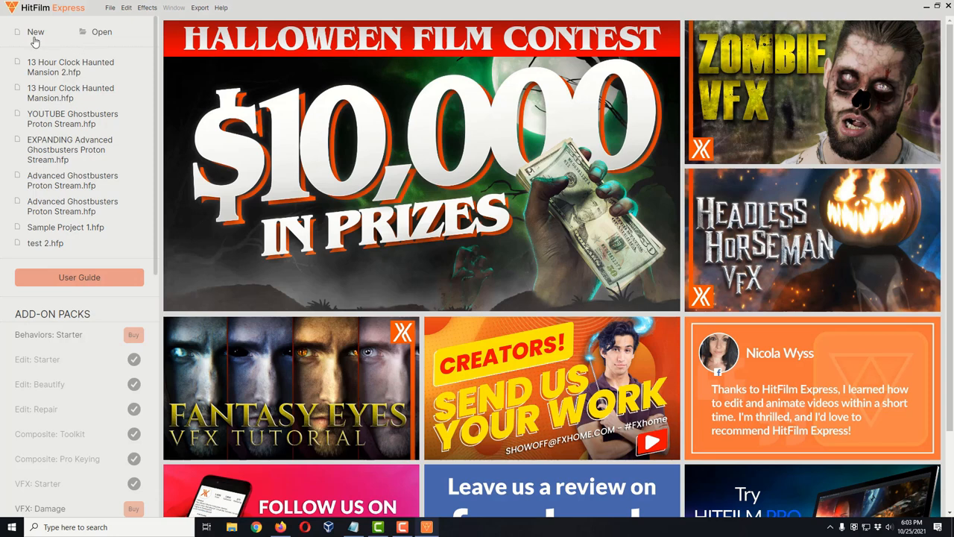
Create a new project keeping the 1080p Full HD @ 30 fps template
{"action": "left_click", "coordinate": [36, 31]}
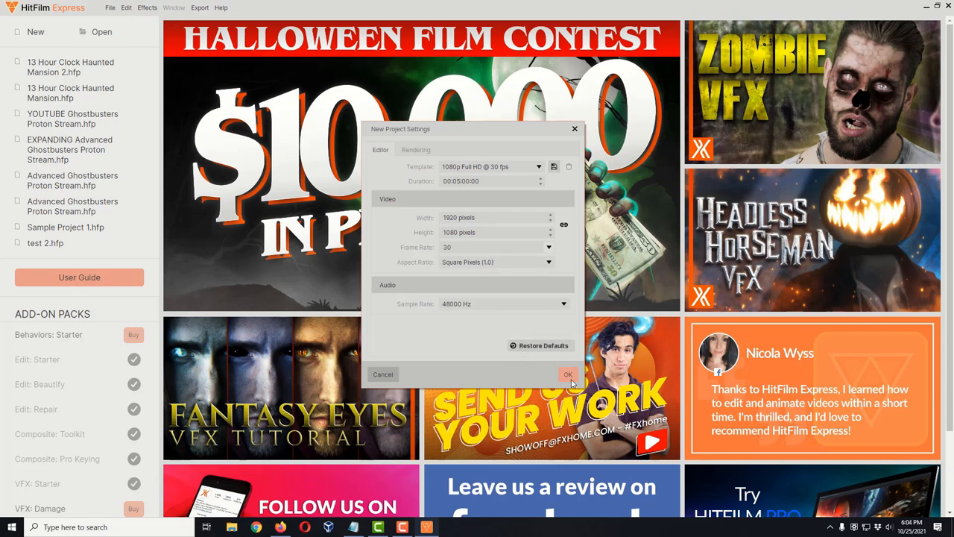
{"action": "left_click", "coordinate": [566, 374]}
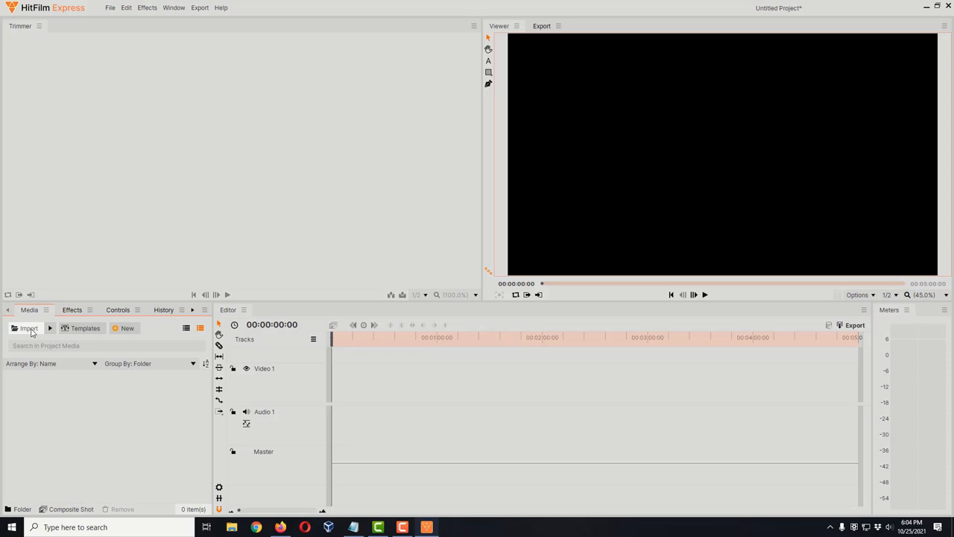
Import the clock face image, bell sound and hour and minute hand PNGs into the media library
{"action": "left_click", "coordinate": [29, 328]}
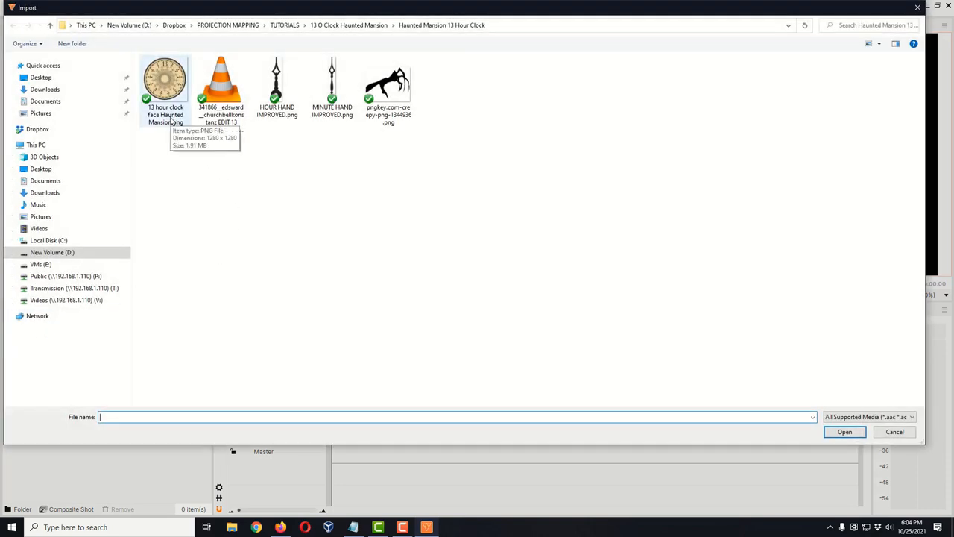
{"action": "left_click", "coordinate": [164, 80]}
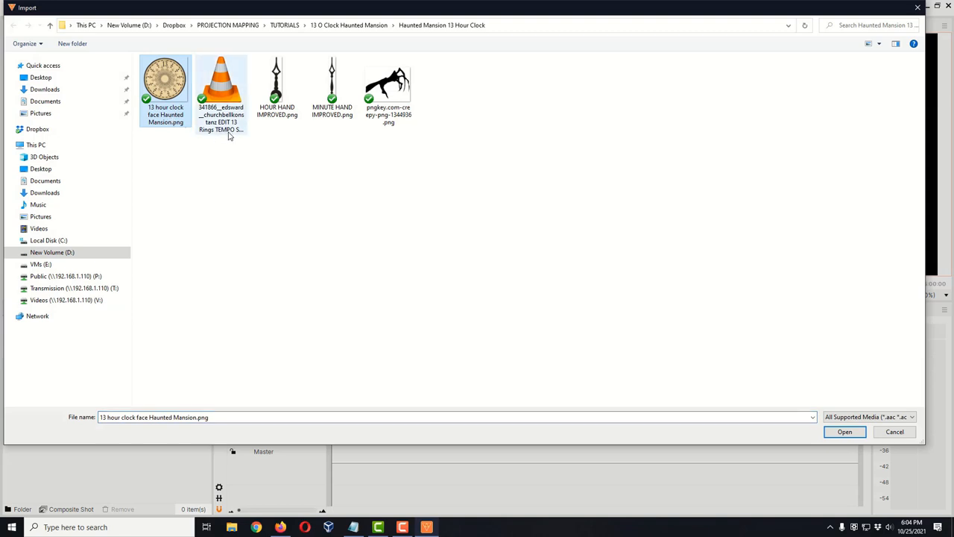
{"action": "left_click", "coordinate": [220, 85]}
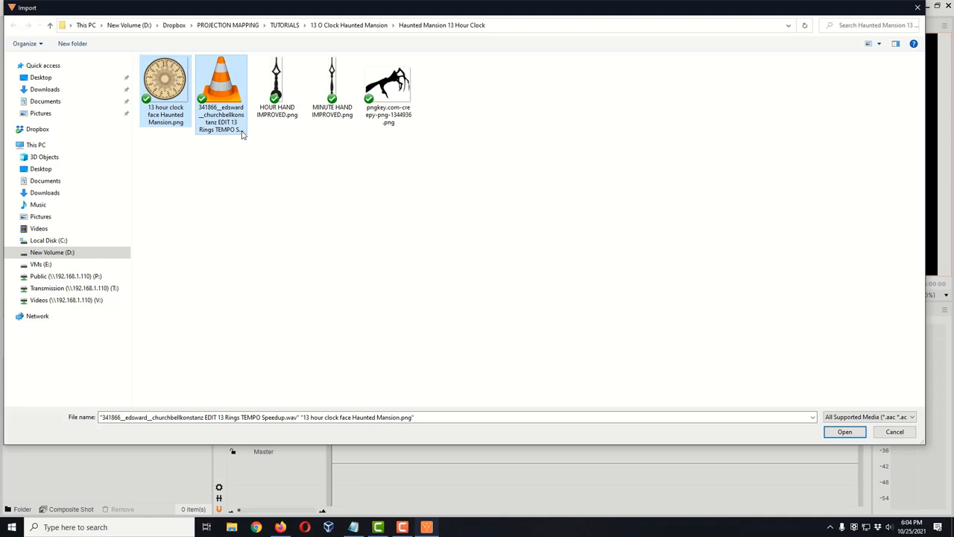
{"action": "mouse_move", "coordinate": [221, 89]}
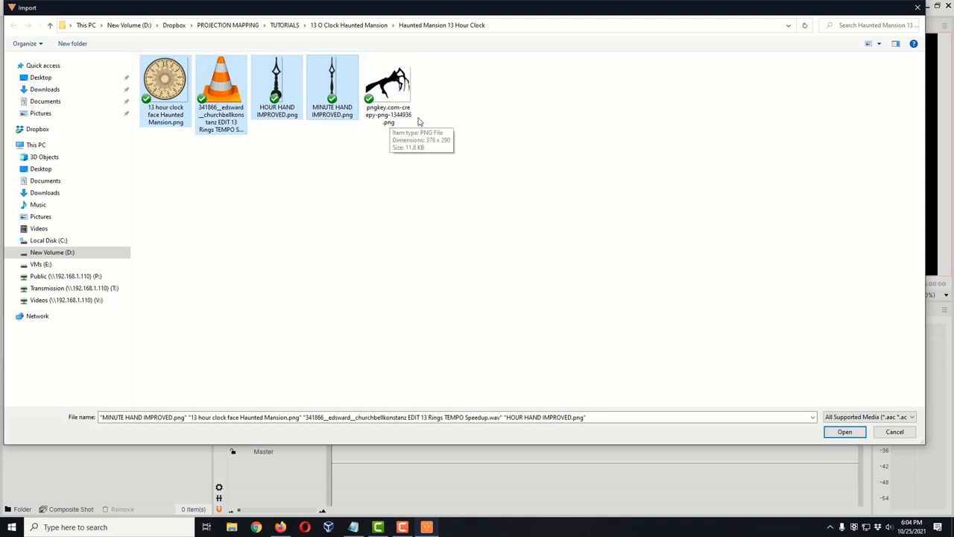
{"action": "mouse_move", "coordinate": [473, 125]}
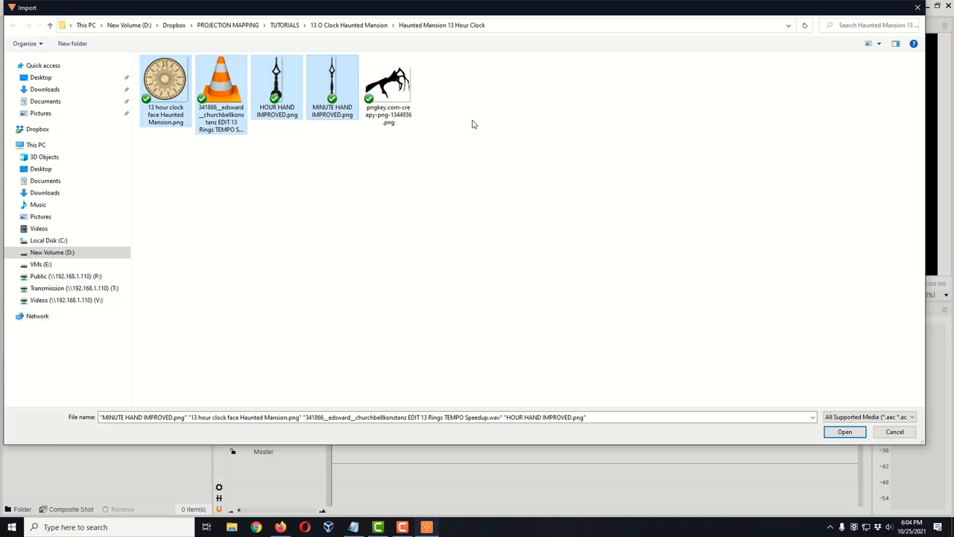
{"action": "mouse_move", "coordinate": [315, 143]}
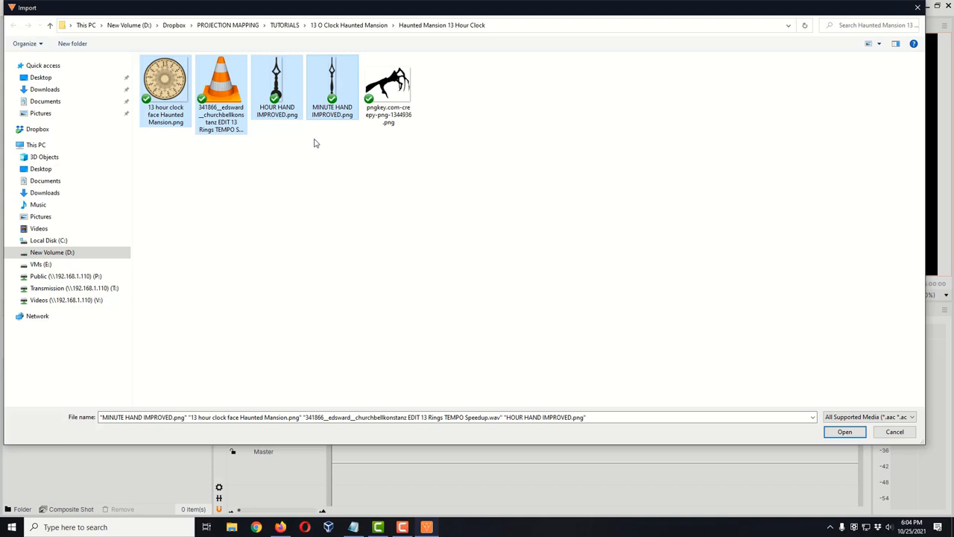
{"action": "mouse_move", "coordinate": [596, 328]}
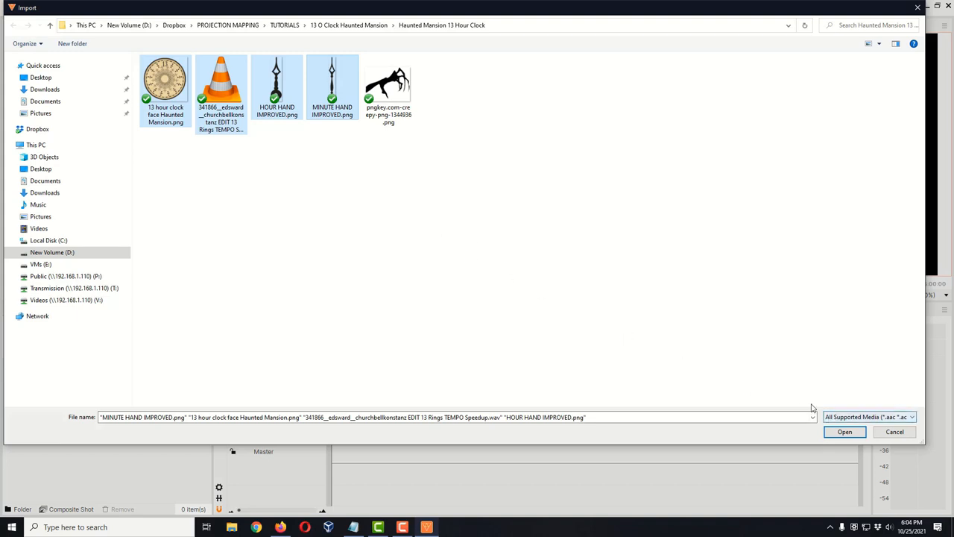
{"action": "left_click", "coordinate": [843, 432]}
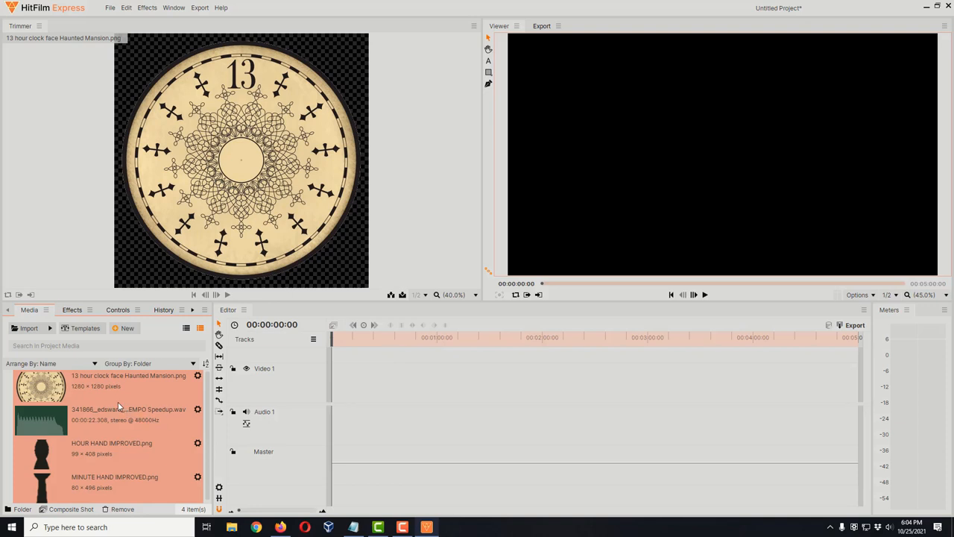
{"action": "mouse_move", "coordinate": [137, 396]}
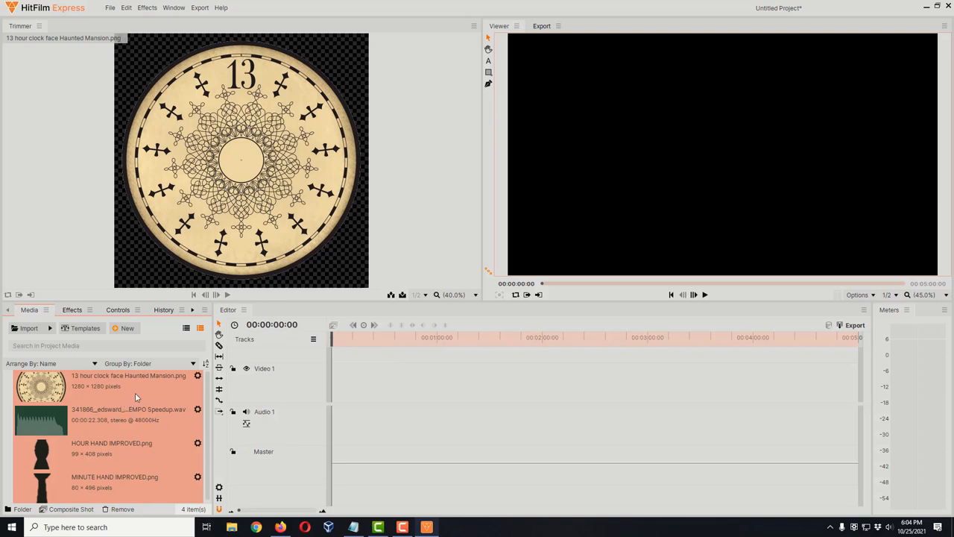
{"action": "mouse_move", "coordinate": [134, 395]}
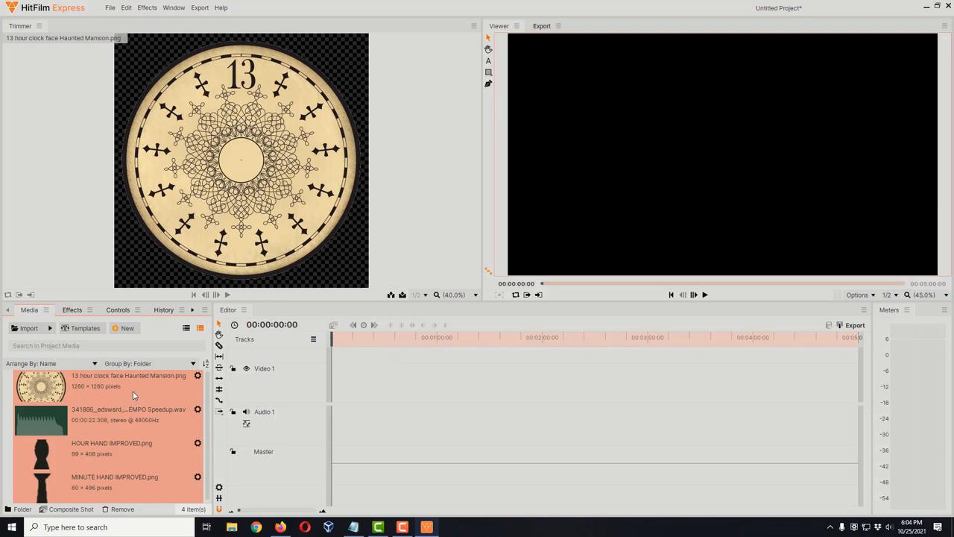
{"action": "mouse_move", "coordinate": [140, 396]}
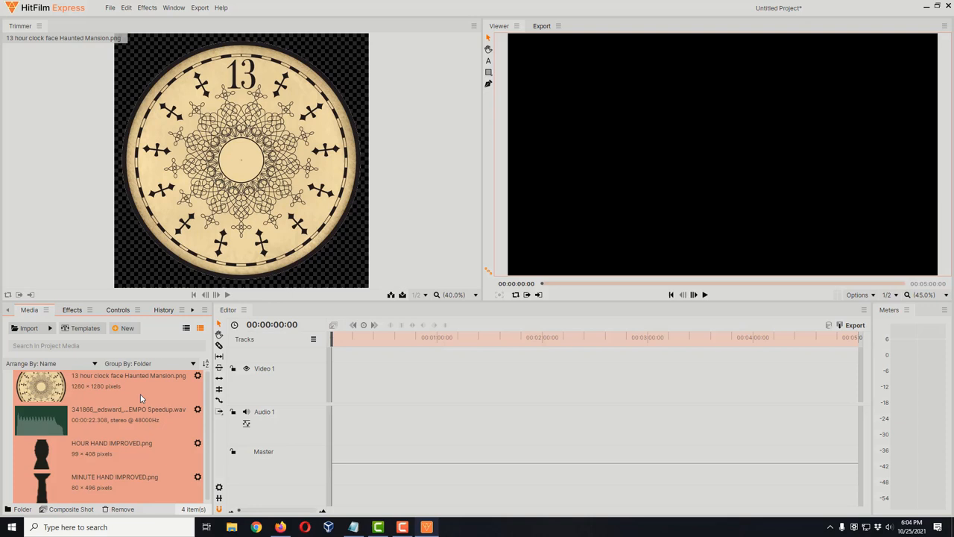
{"action": "mouse_move", "coordinate": [137, 401]}
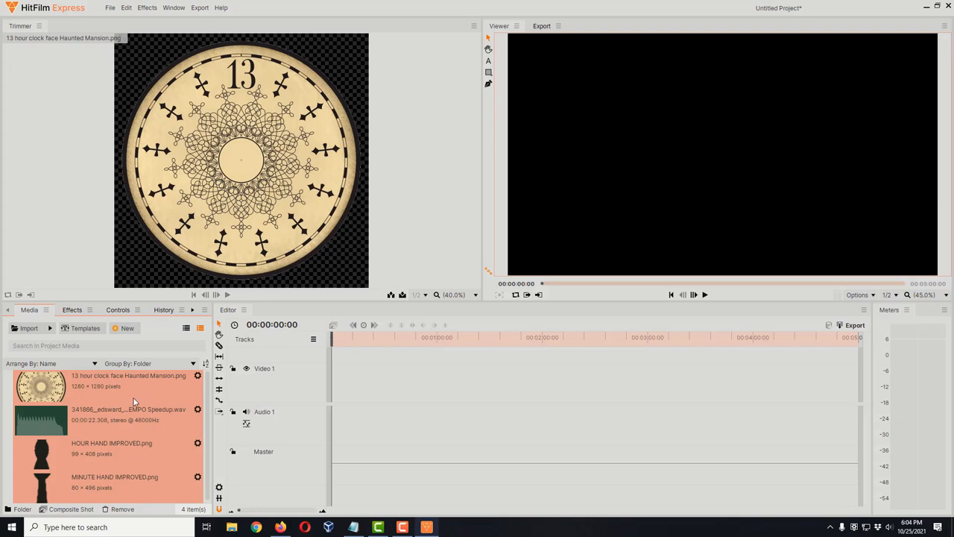
{"action": "mouse_move", "coordinate": [78, 515]}
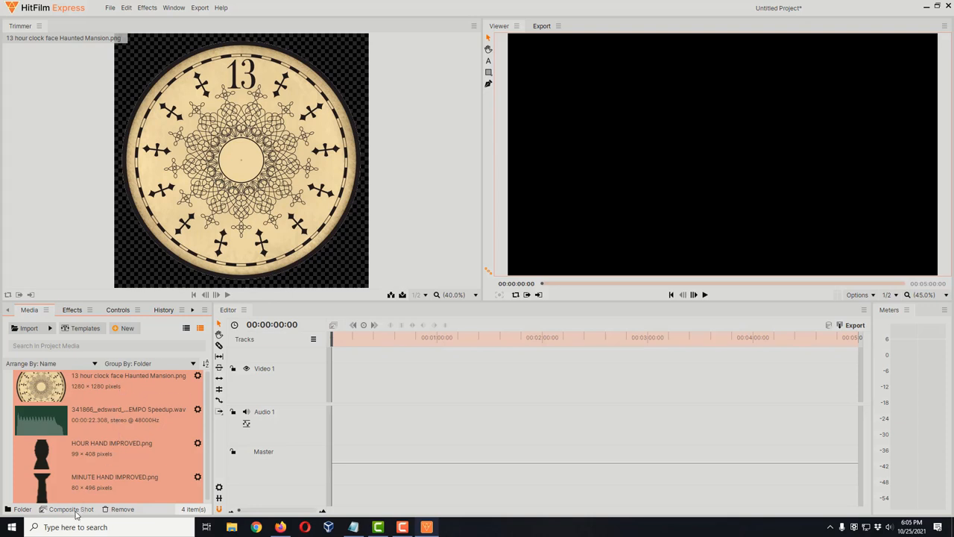
{"action": "mouse_move", "coordinate": [71, 508]}
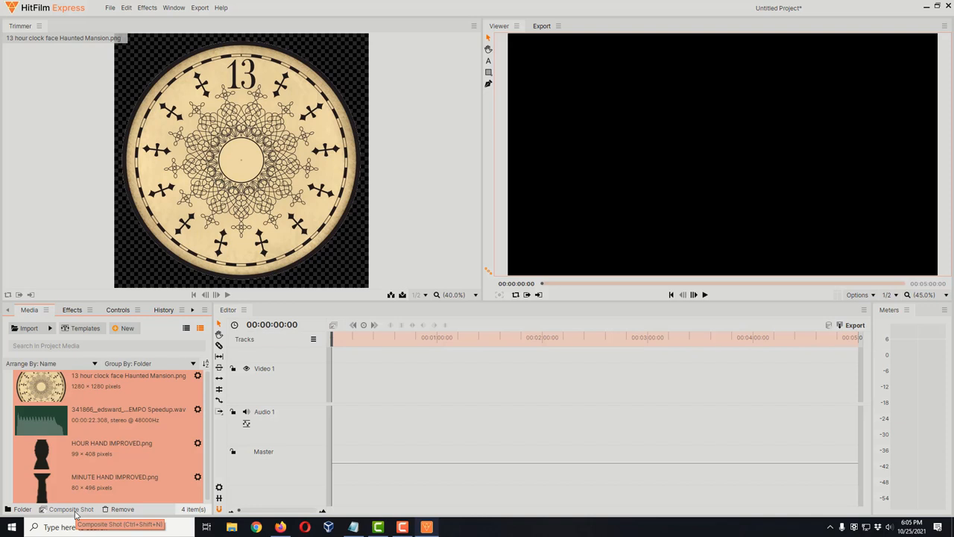
{"action": "mouse_move", "coordinate": [73, 513]}
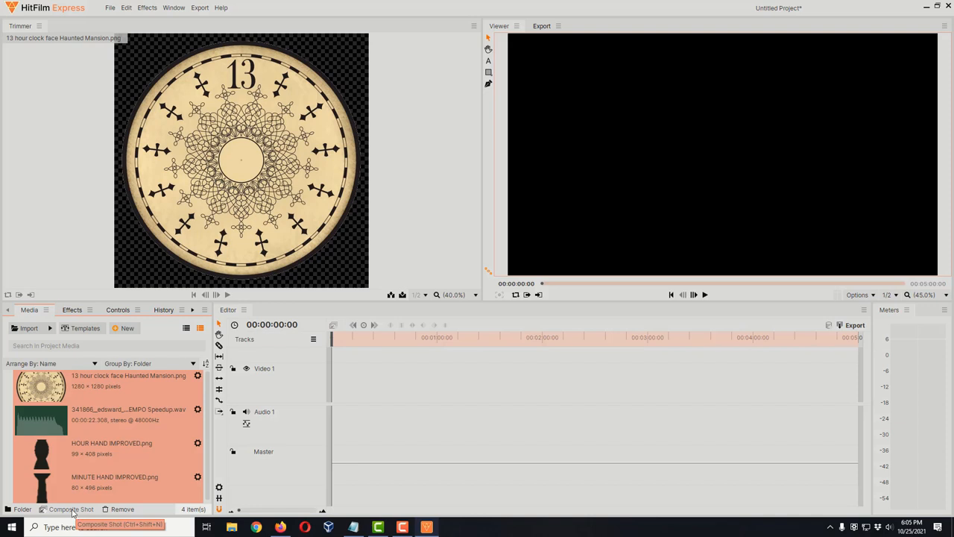
Create a composite shot named MAIN at the default 1080p 30 fps settings
{"action": "left_click", "coordinate": [71, 508]}
{"action": "type", "text": "00:00:32:00"}
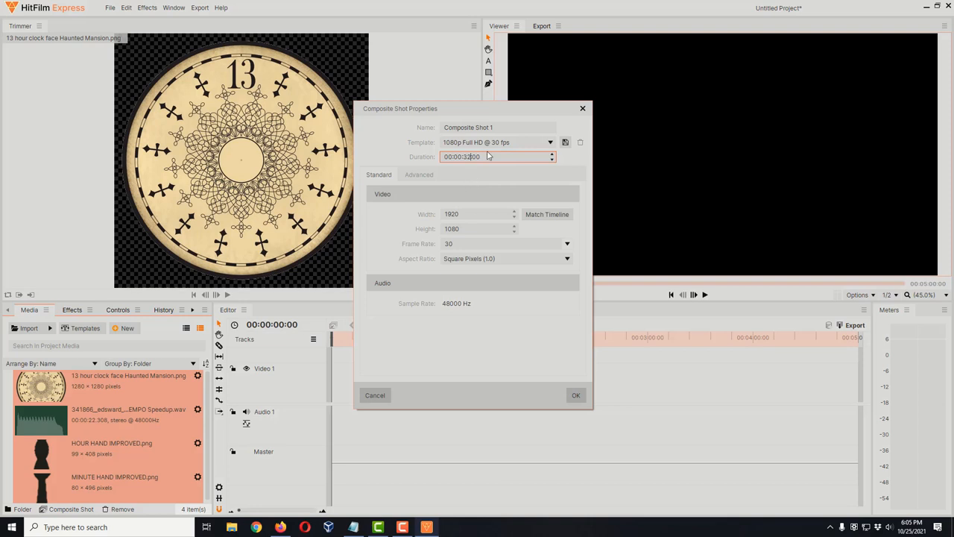
{"action": "left_click", "coordinate": [498, 127]}
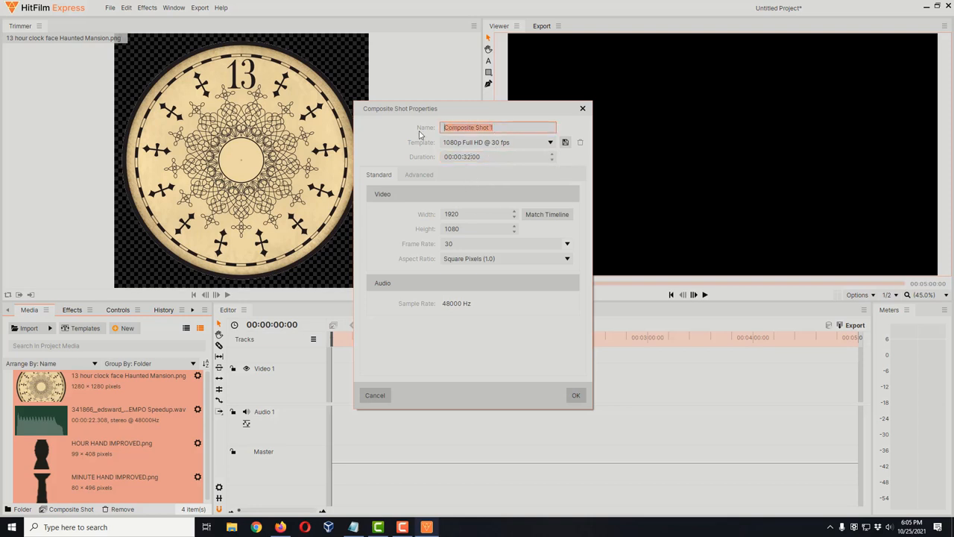
{"action": "type", "text": "MAIN"}
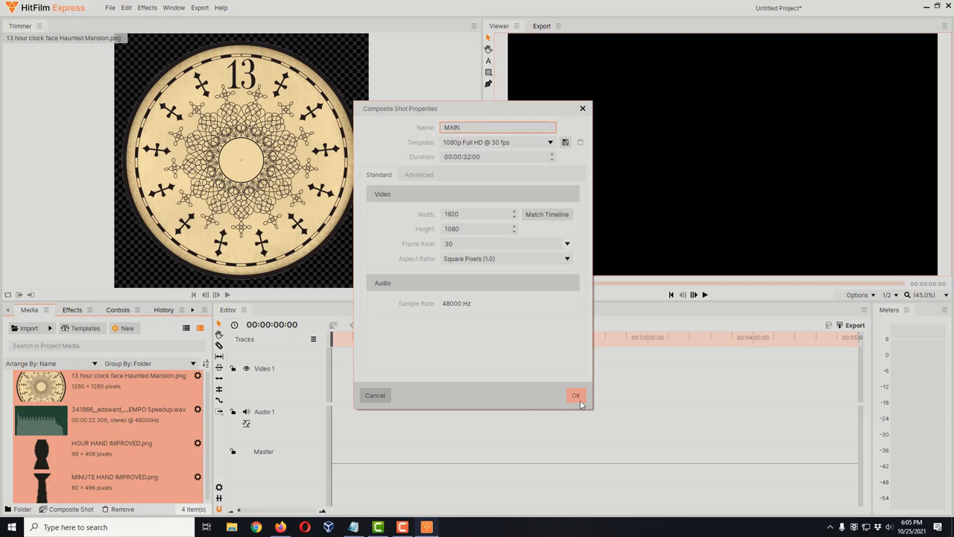
{"action": "left_click", "coordinate": [575, 395]}
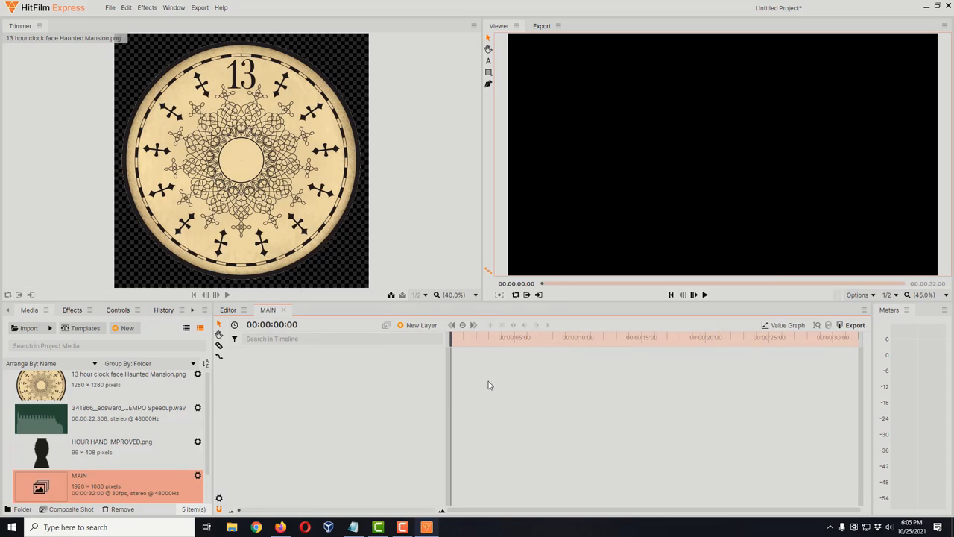
{"action": "mouse_move", "coordinate": [230, 397]}
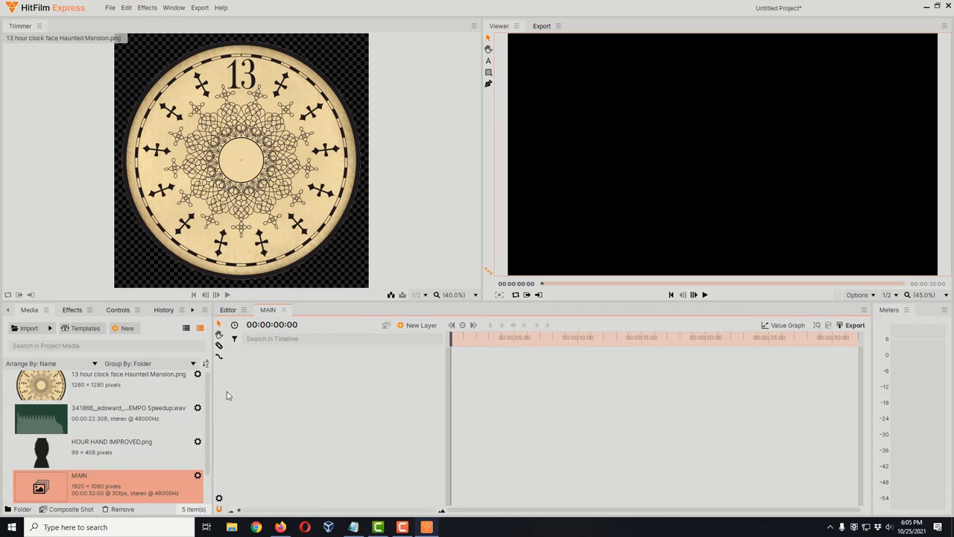
Place the 13-hour clock face in MAIN and fit it to the frame height
{"action": "left_click", "coordinate": [104, 380]}
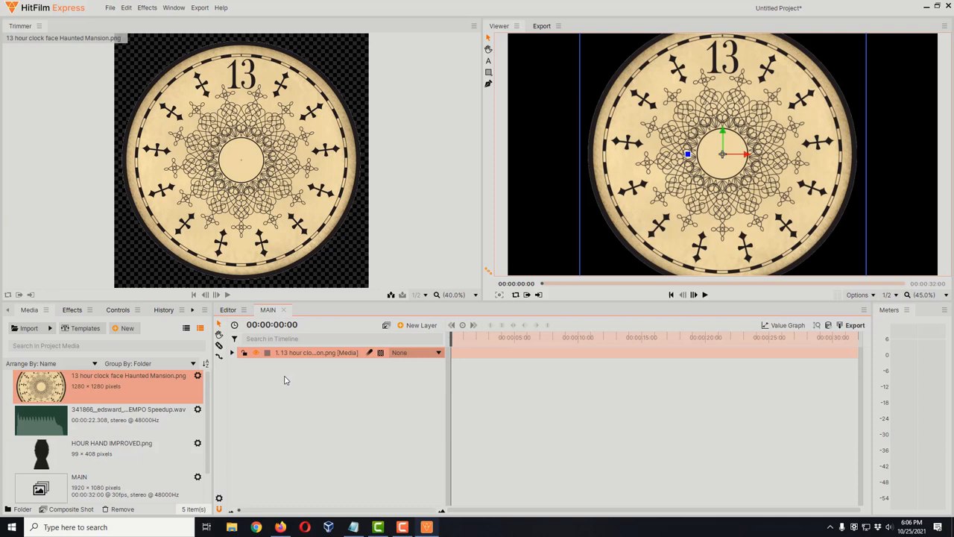
{"action": "mouse_move", "coordinate": [753, 134]}
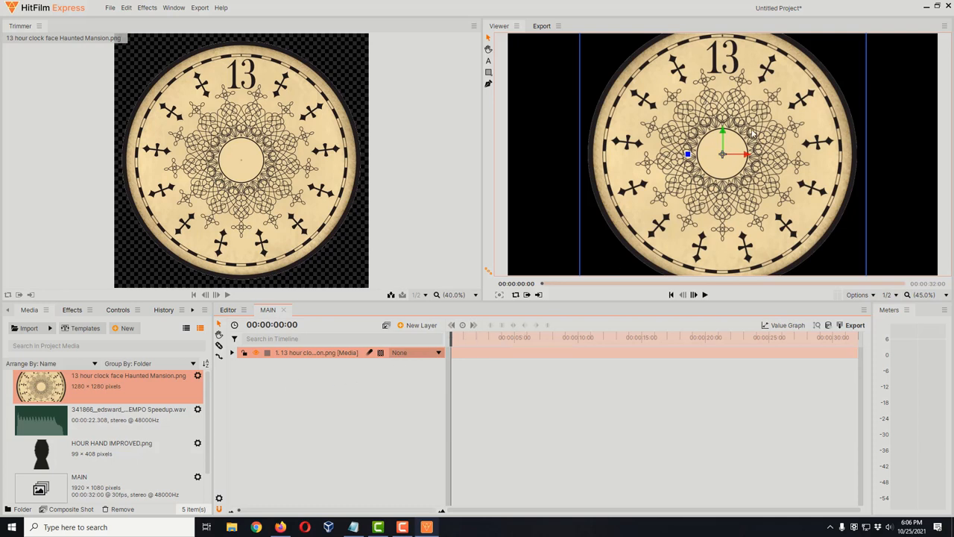
{"action": "mouse_move", "coordinate": [703, 271]}
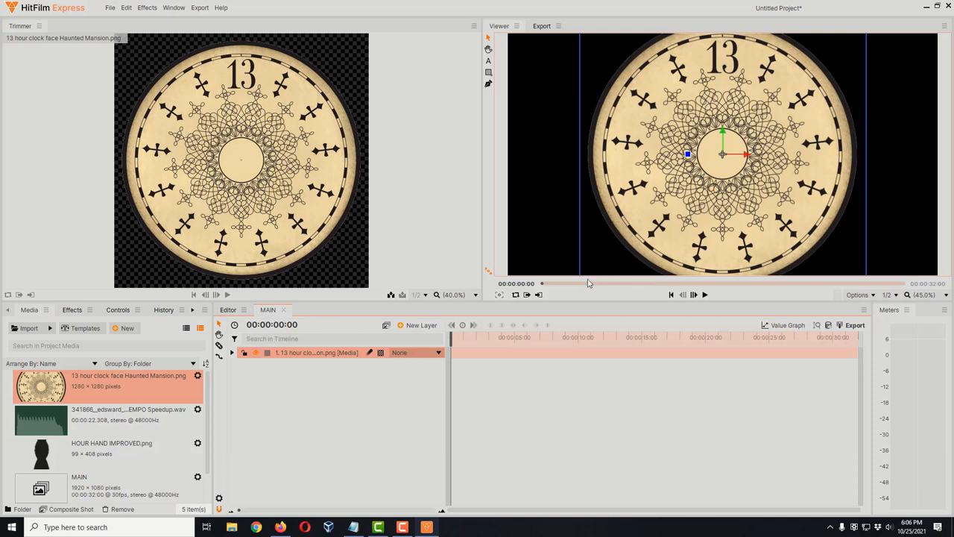
{"action": "mouse_move", "coordinate": [484, 304]}
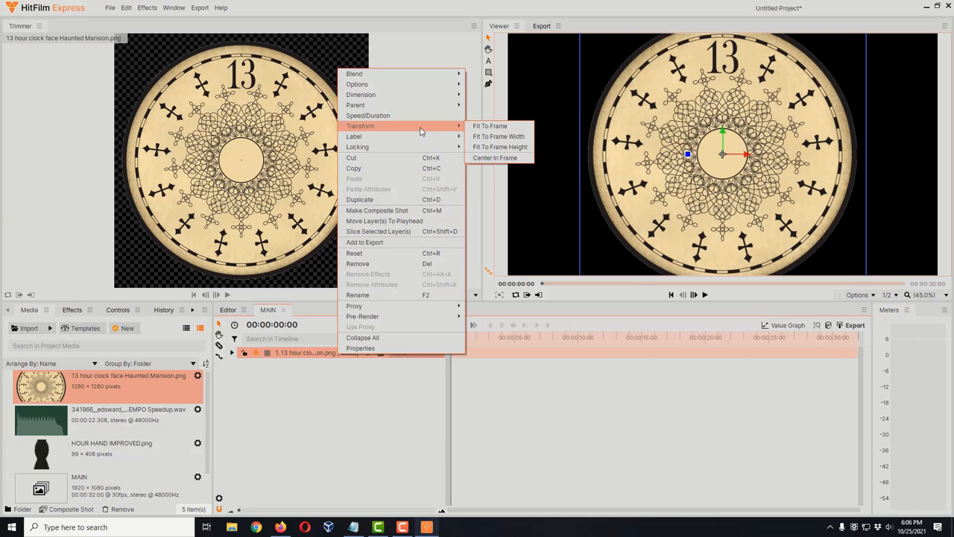
{"action": "mouse_move", "coordinate": [500, 148]}
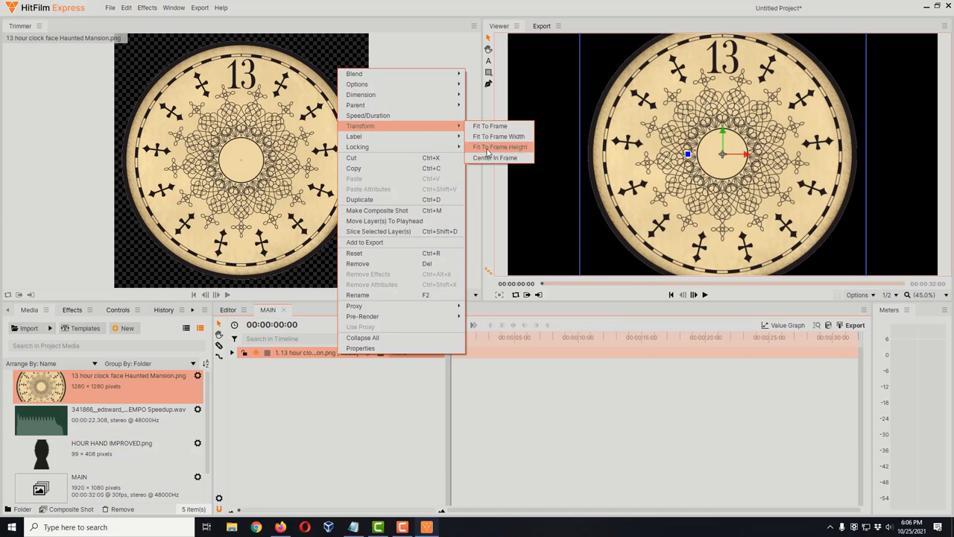
{"action": "mouse_move", "coordinate": [513, 148]}
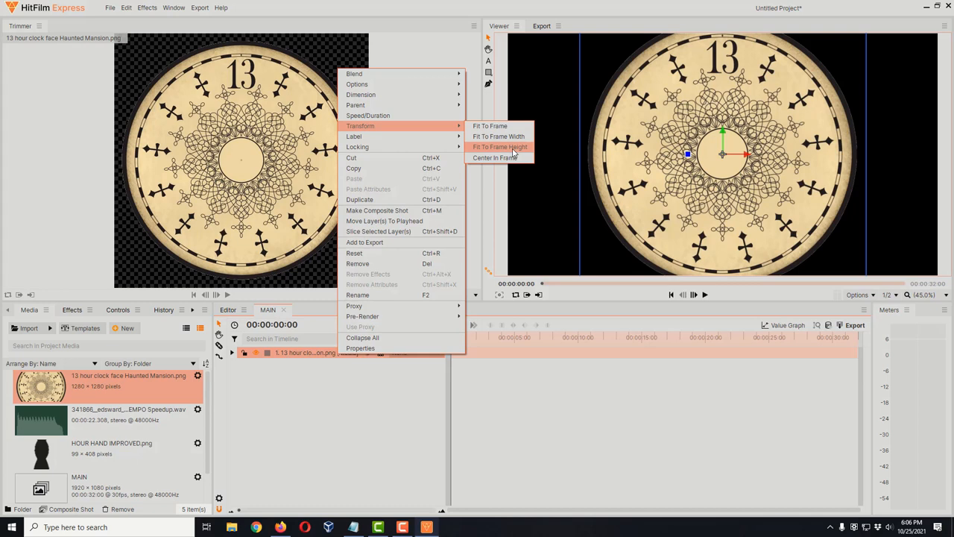
{"action": "left_click", "coordinate": [499, 148]}
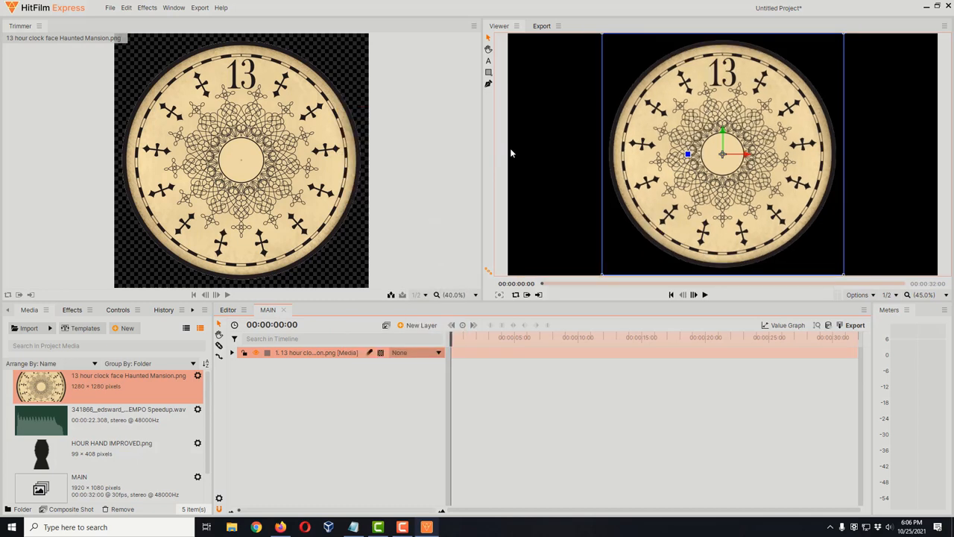
{"action": "mouse_move", "coordinate": [497, 156]}
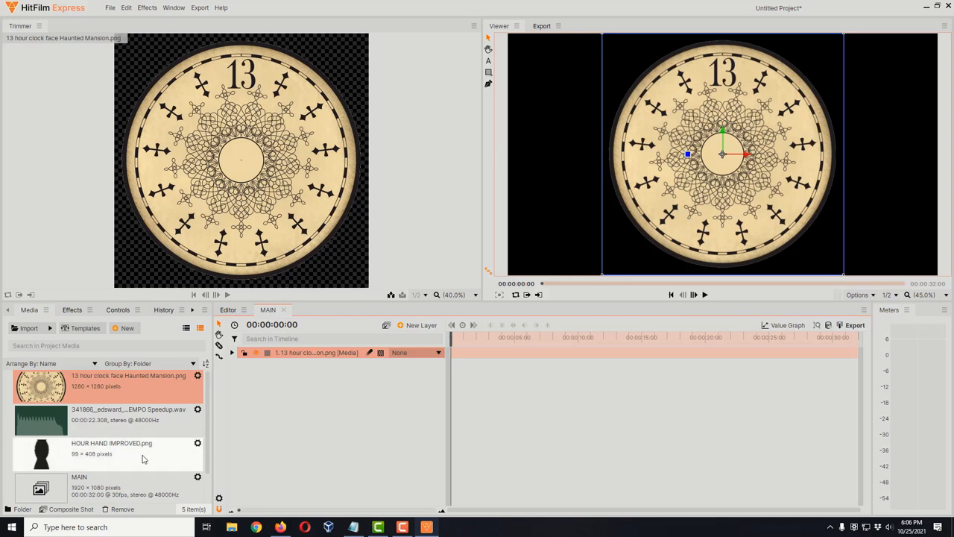
{"action": "scroll", "scroll_direction": "down", "scroll_amount": 3}
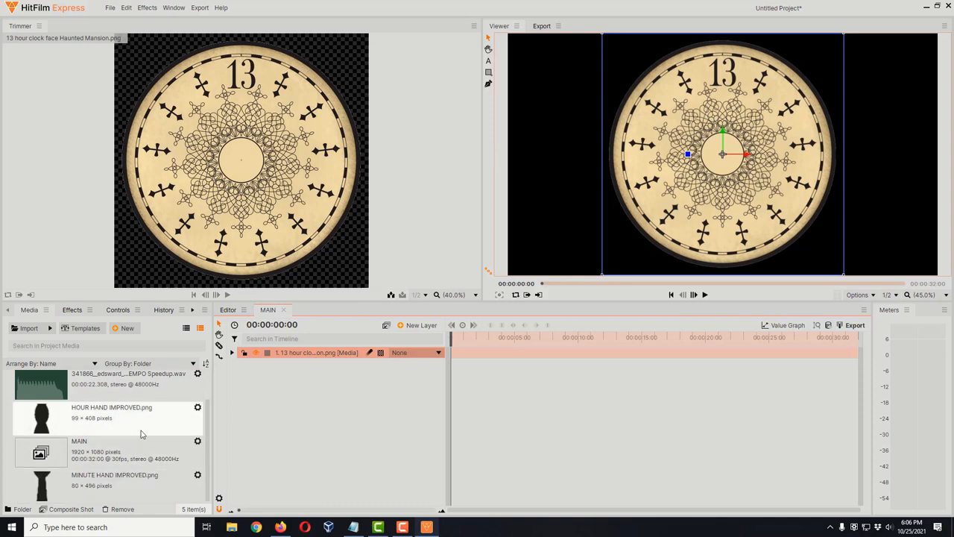
Add the hour hand, minute hand and bell audio as layers in MAIN over the dial
{"action": "left_click", "coordinate": [112, 411]}
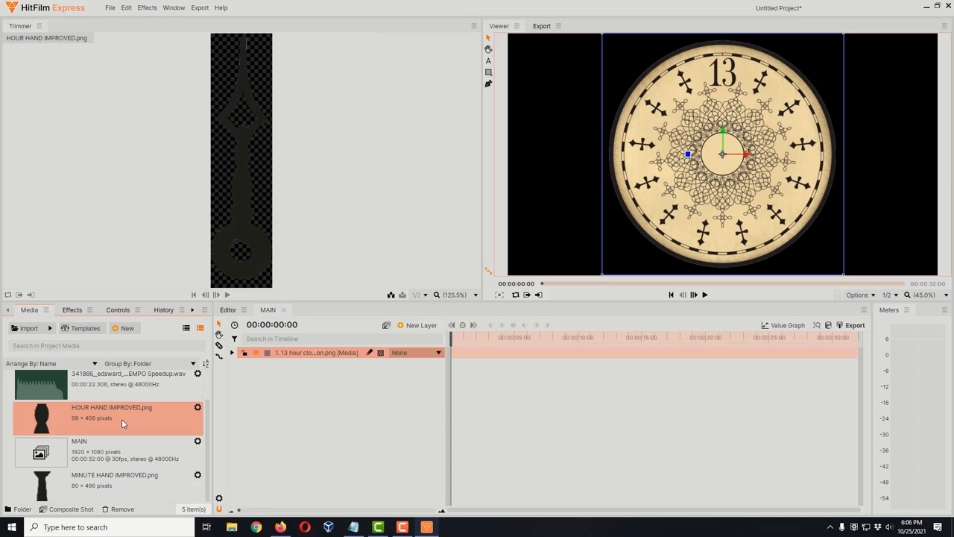
{"action": "mouse_move", "coordinate": [119, 421]}
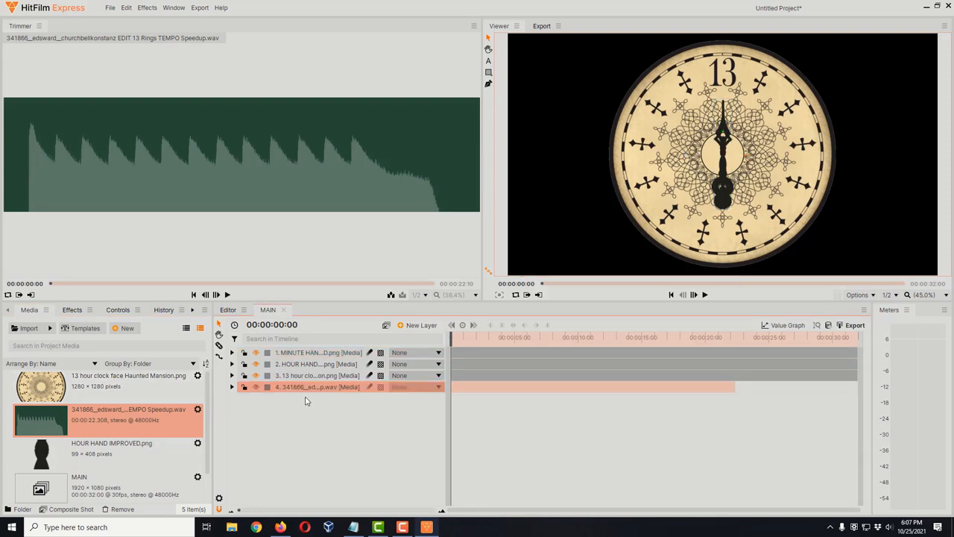
{"action": "mouse_move", "coordinate": [325, 388]}
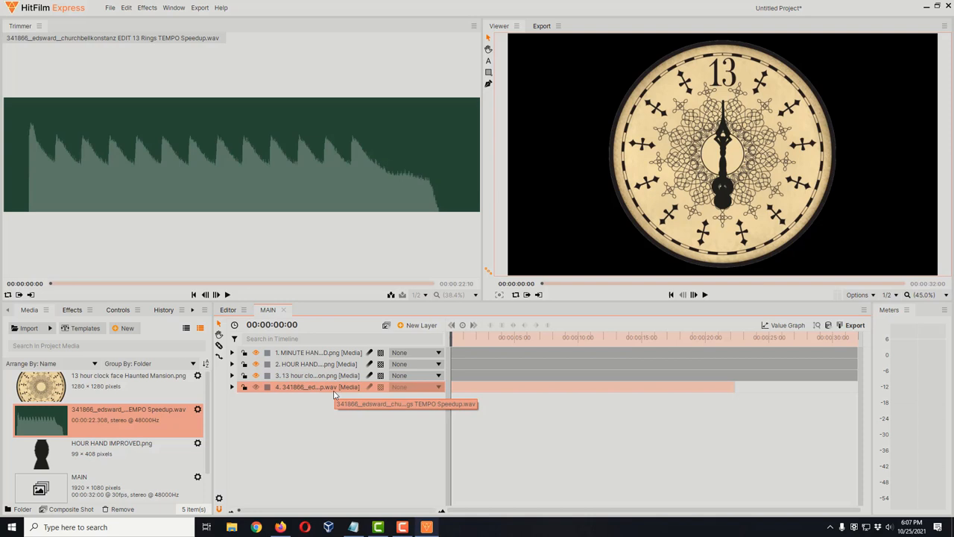
{"action": "mouse_move", "coordinate": [372, 399]}
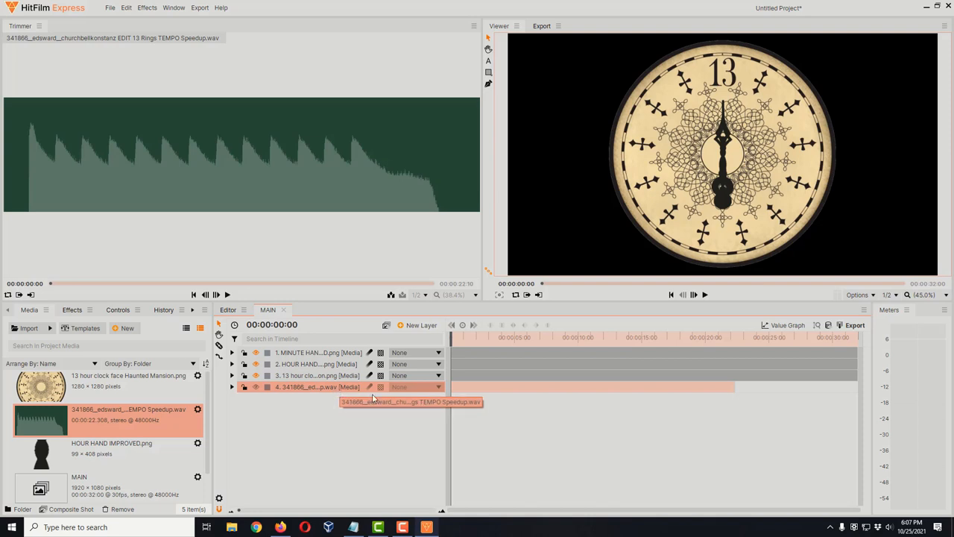
{"action": "mouse_move", "coordinate": [562, 394]}
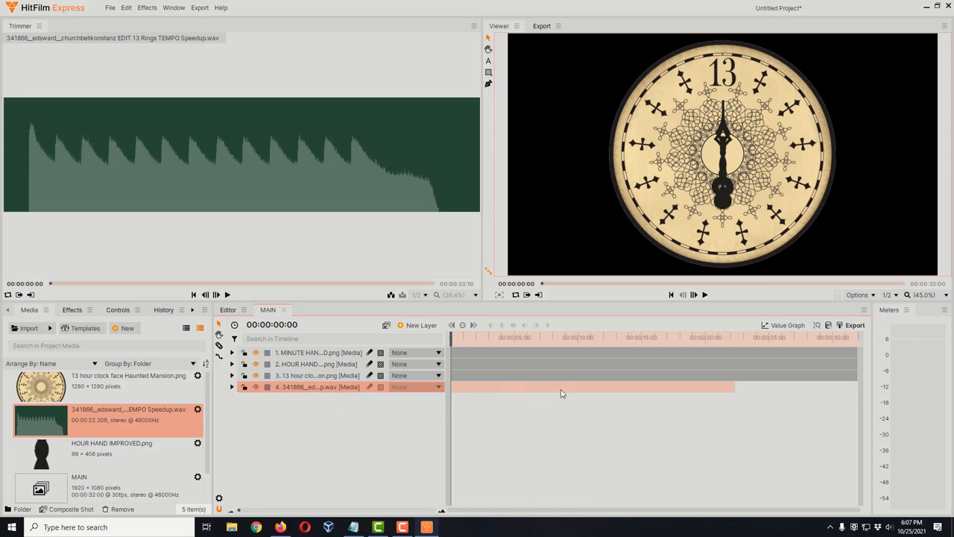
{"action": "mouse_move", "coordinate": [491, 400]}
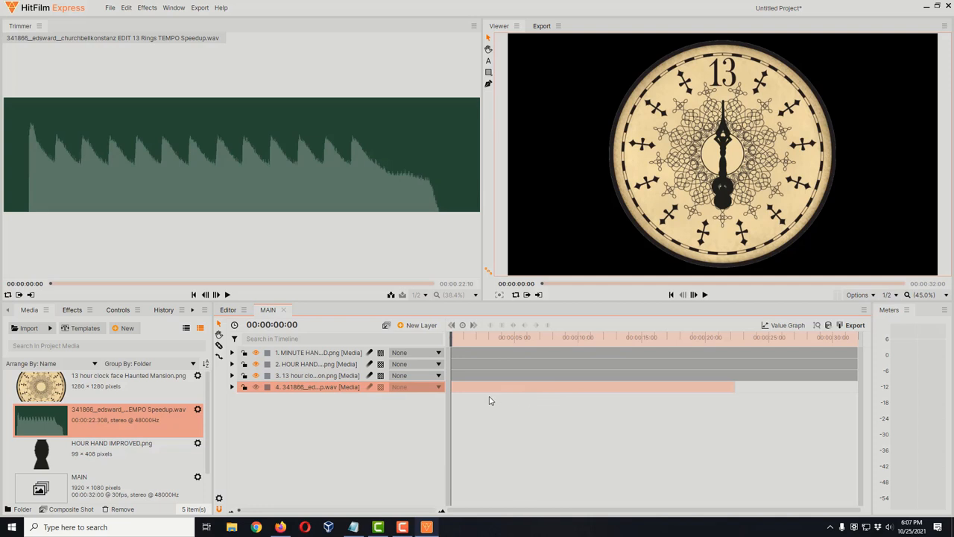
{"action": "right_click", "coordinate": [319, 387]}
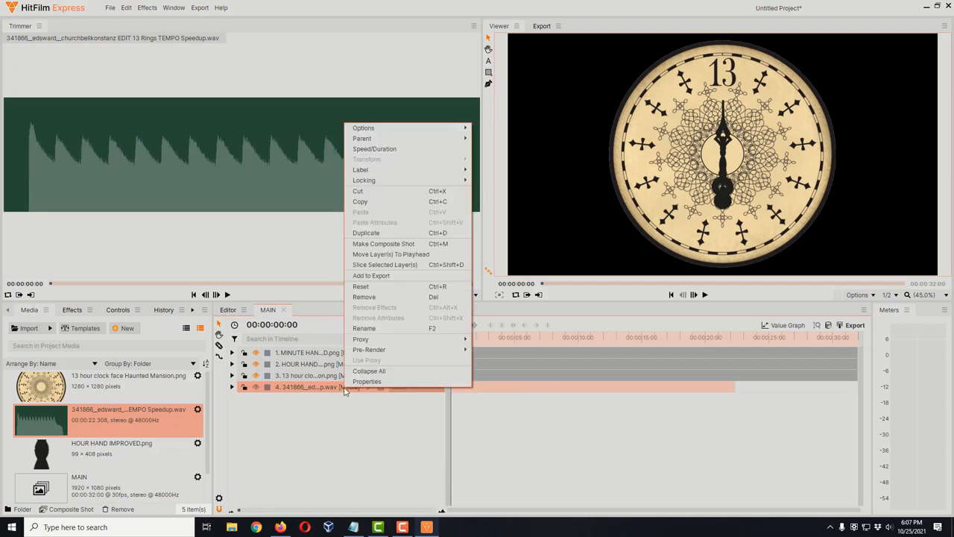
{"action": "mouse_move", "coordinate": [363, 128]}
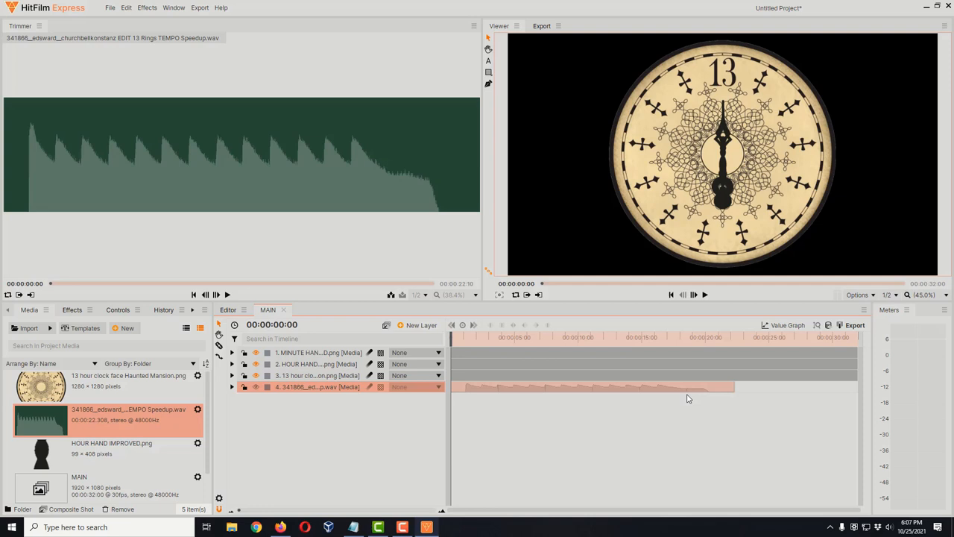
{"action": "mouse_move", "coordinate": [468, 389]}
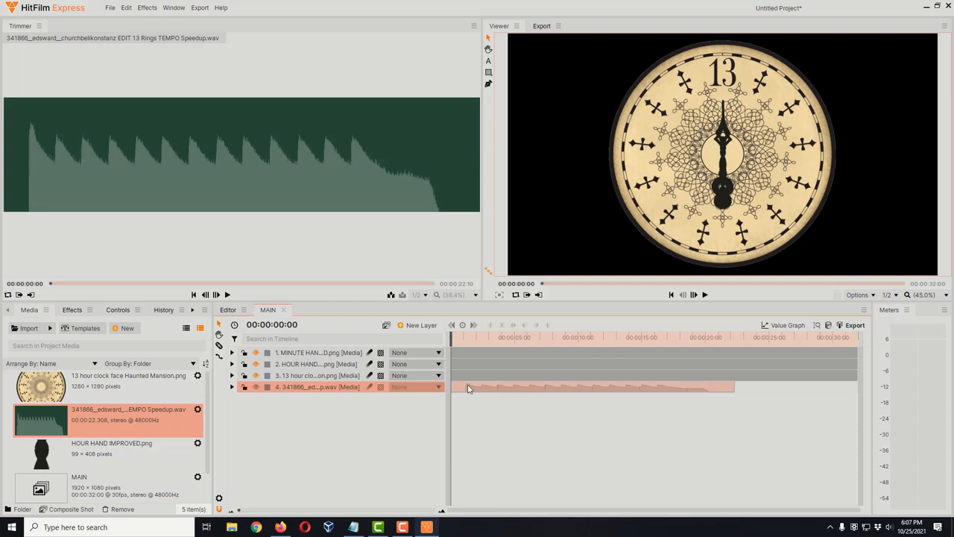
{"action": "mouse_move", "coordinate": [301, 386]}
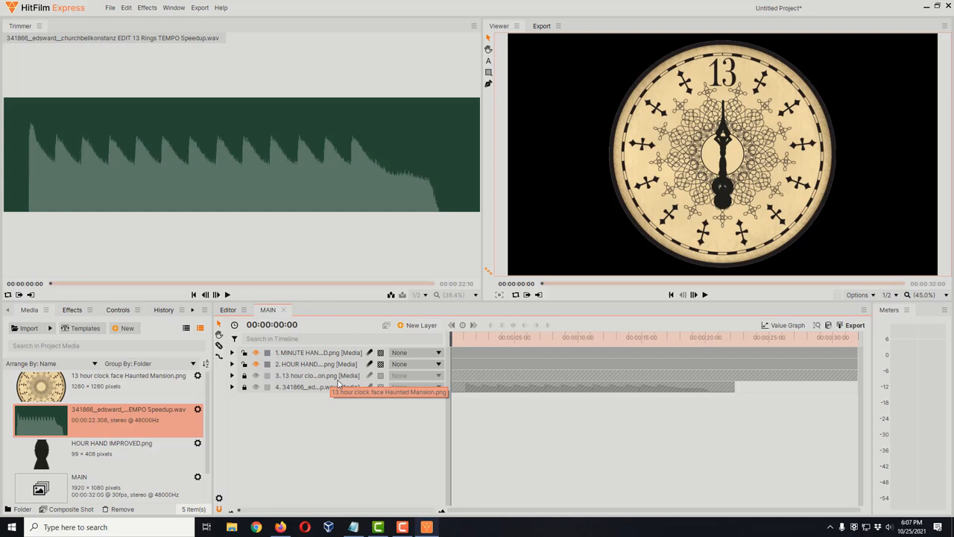
{"action": "mouse_move", "coordinate": [322, 393]}
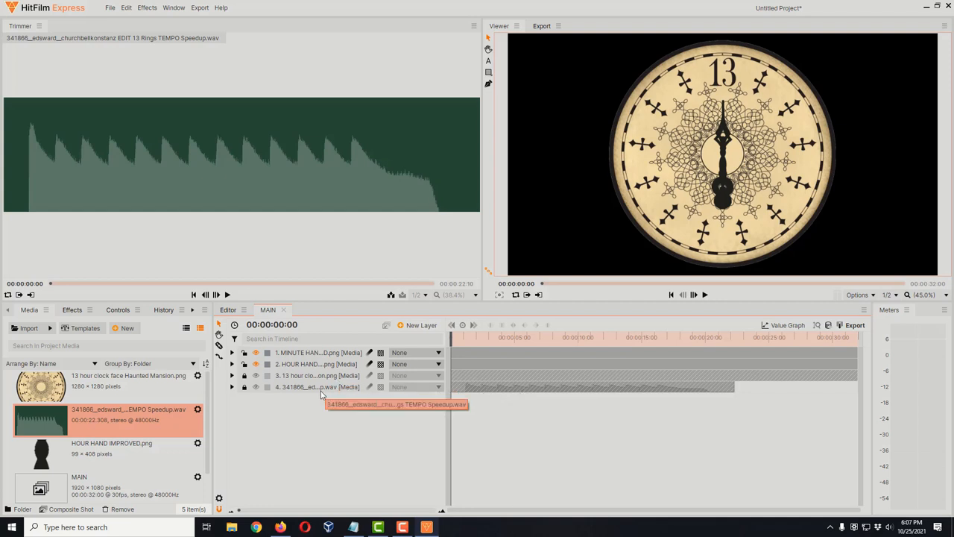
{"action": "mouse_move", "coordinate": [321, 387]}
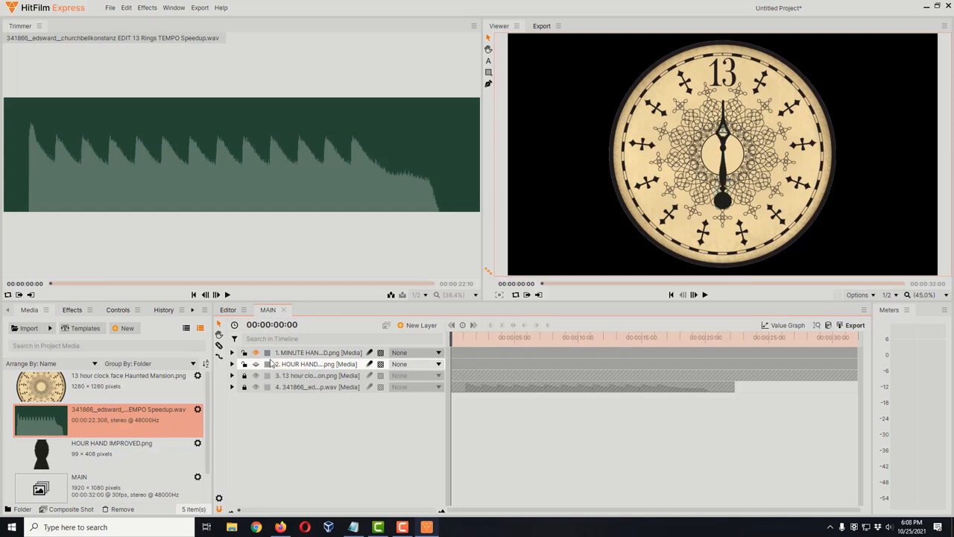
Expand the MINUTE HAND layer's Transform group and set its keyframed Rotation to 0
{"action": "left_click", "coordinate": [316, 351]}
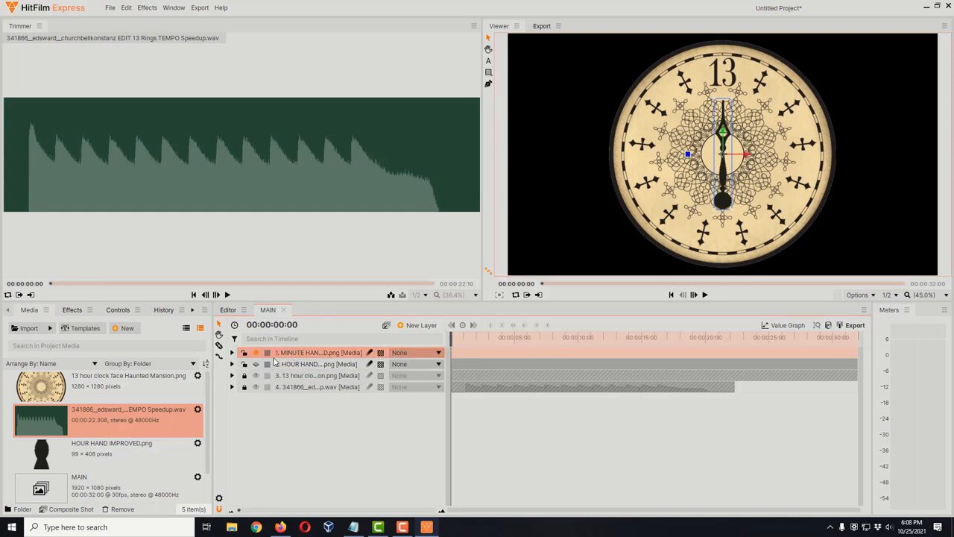
{"action": "left_click", "coordinate": [233, 352]}
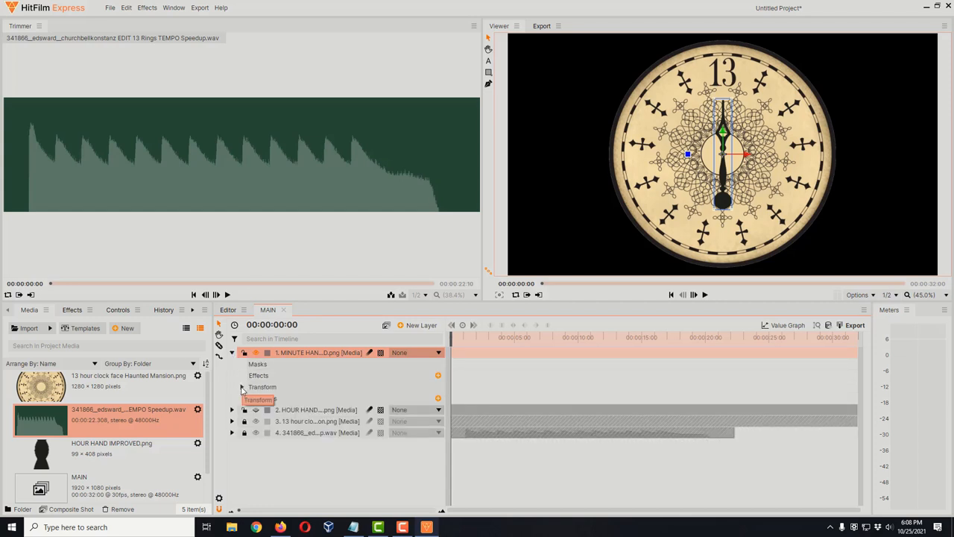
{"action": "left_click", "coordinate": [232, 388]}
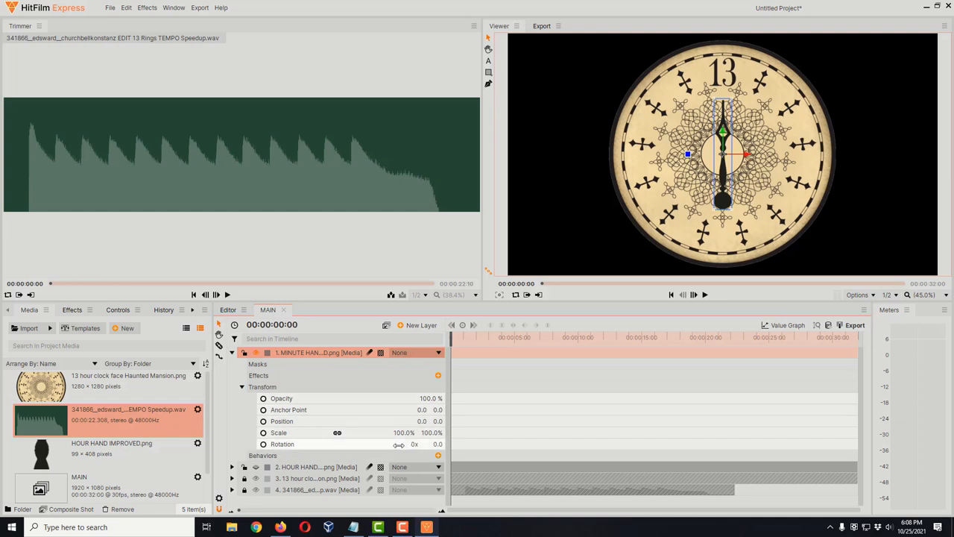
{"action": "mouse_move", "coordinate": [440, 444]}
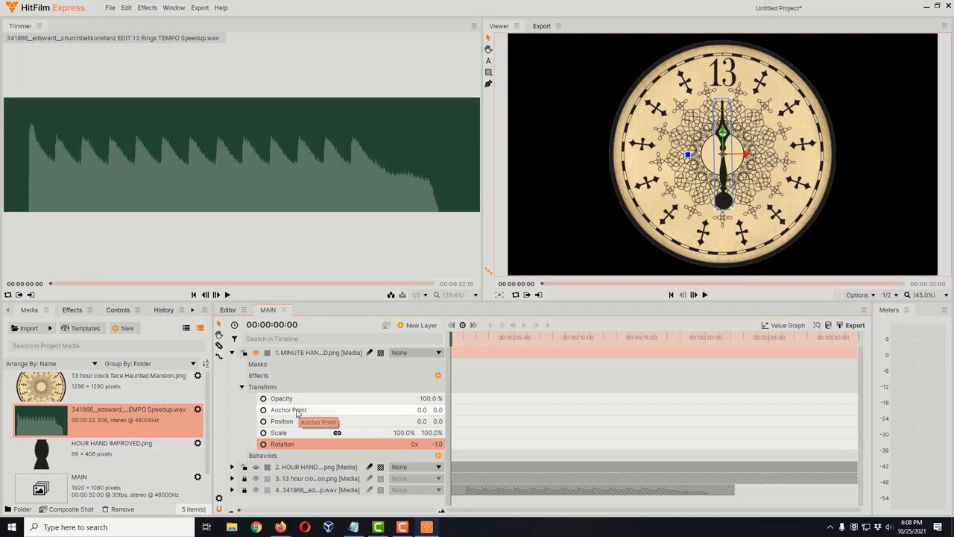
{"action": "mouse_move", "coordinate": [412, 416]}
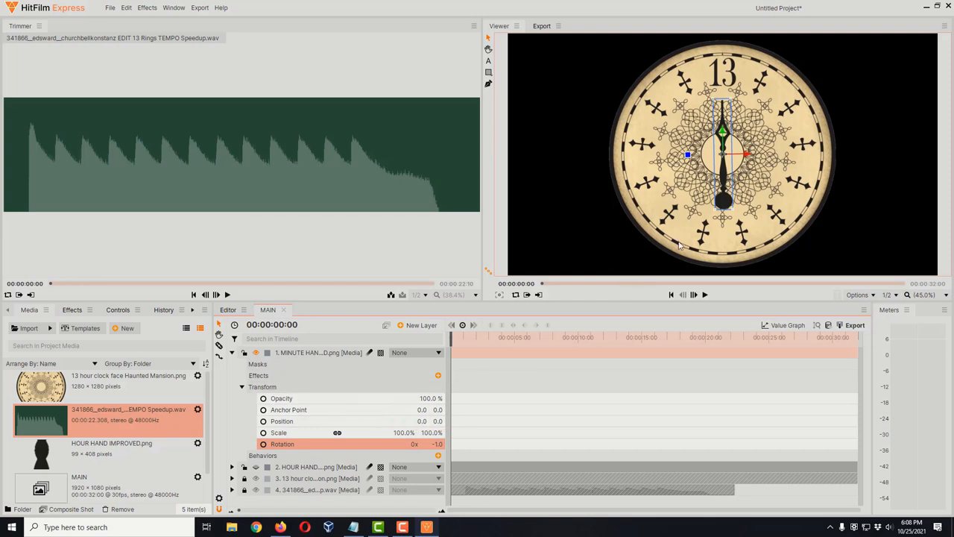
{"action": "mouse_move", "coordinate": [688, 230]}
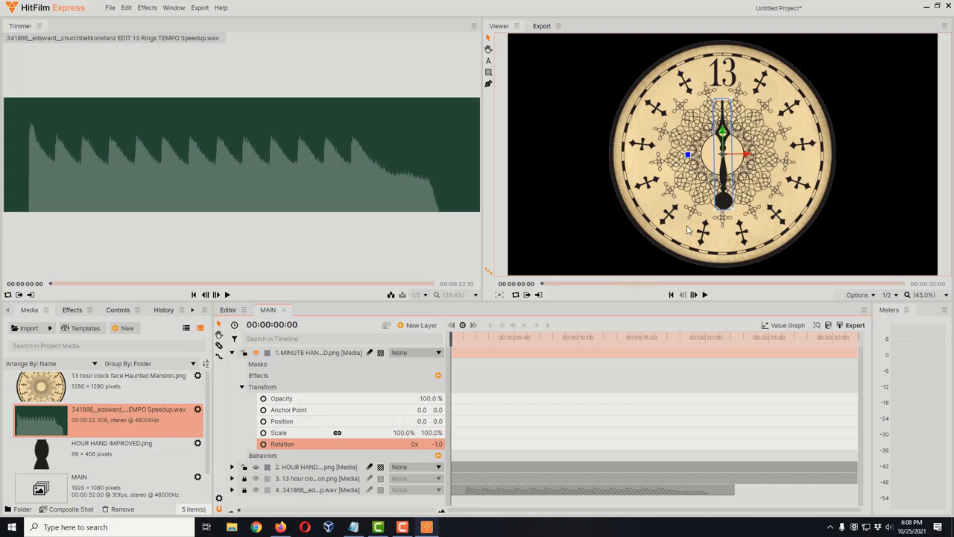
{"action": "left_click", "coordinate": [432, 445]}
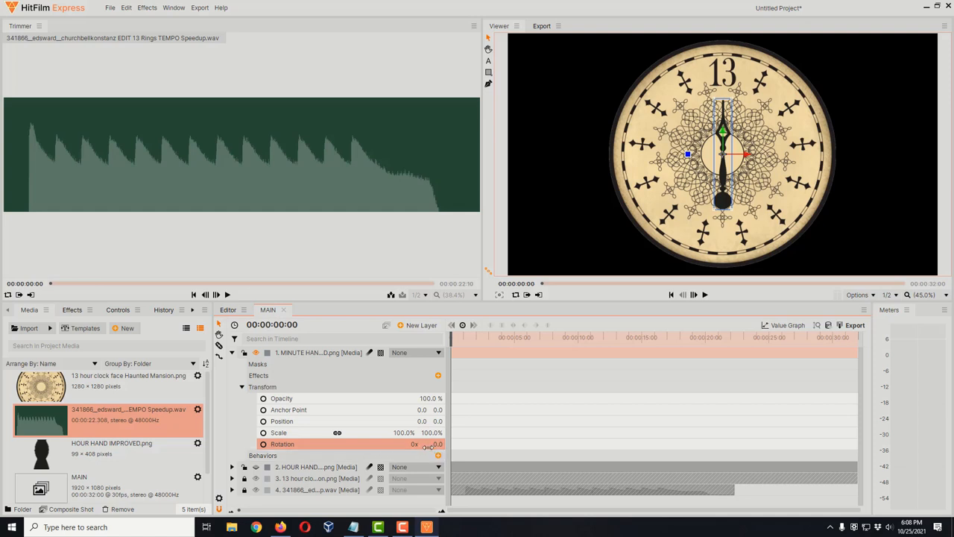
{"action": "mouse_move", "coordinate": [366, 409]}
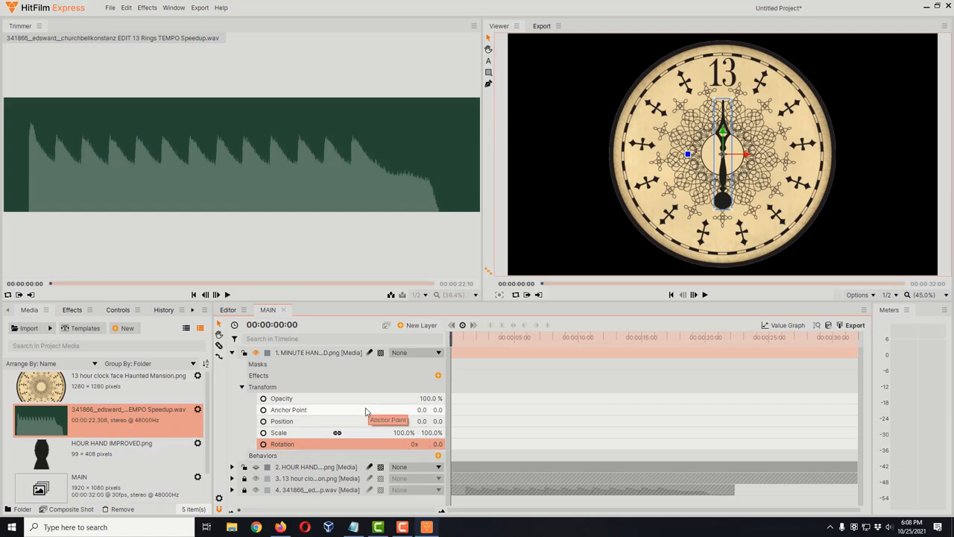
{"action": "mouse_move", "coordinate": [426, 420]}
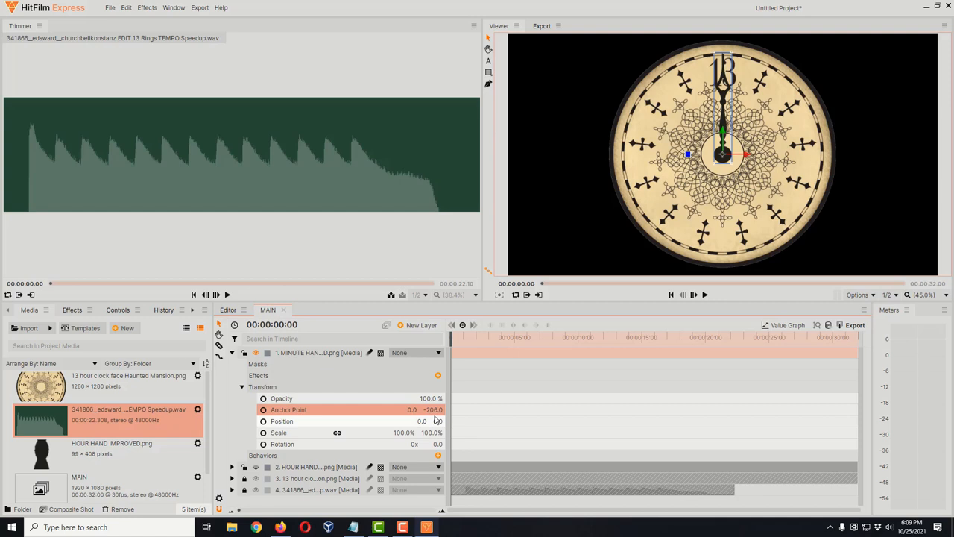
{"action": "mouse_move", "coordinate": [435, 417]}
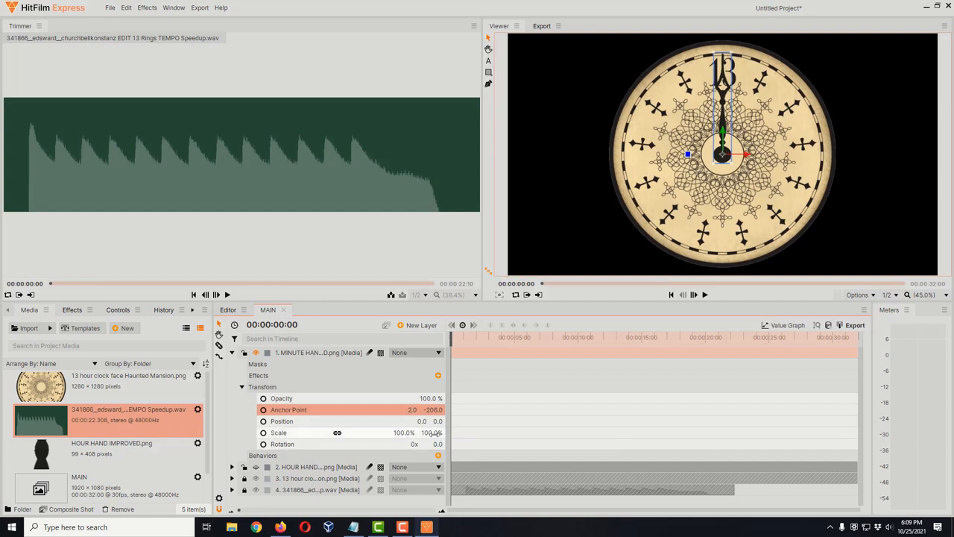
Set the minute hand's vertical anchor point to move its pivot to the dial centre
{"action": "left_click", "coordinate": [432, 408]}
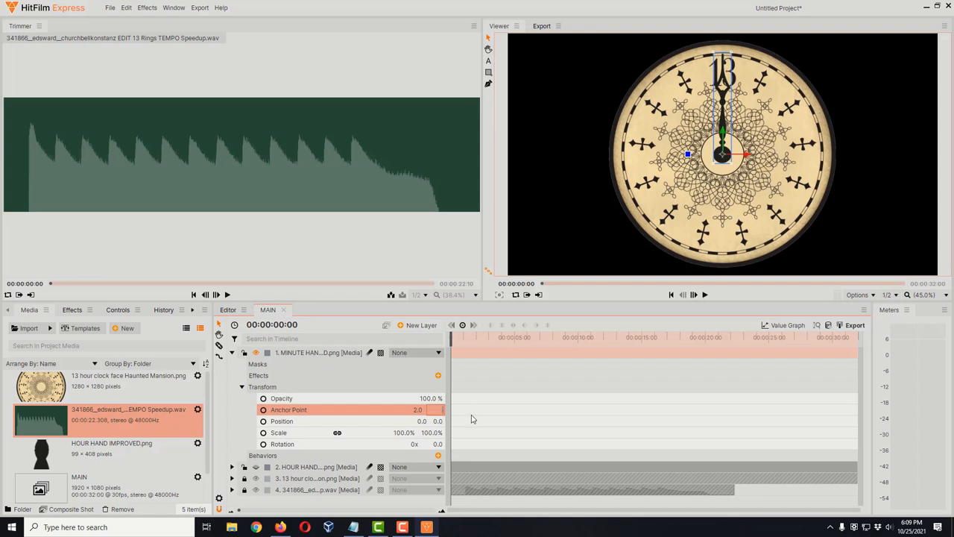
{"action": "type", "text": "-210.0"}
{"action": "left_click", "coordinate": [431, 443]}
{"action": "type", "text": "-180"}
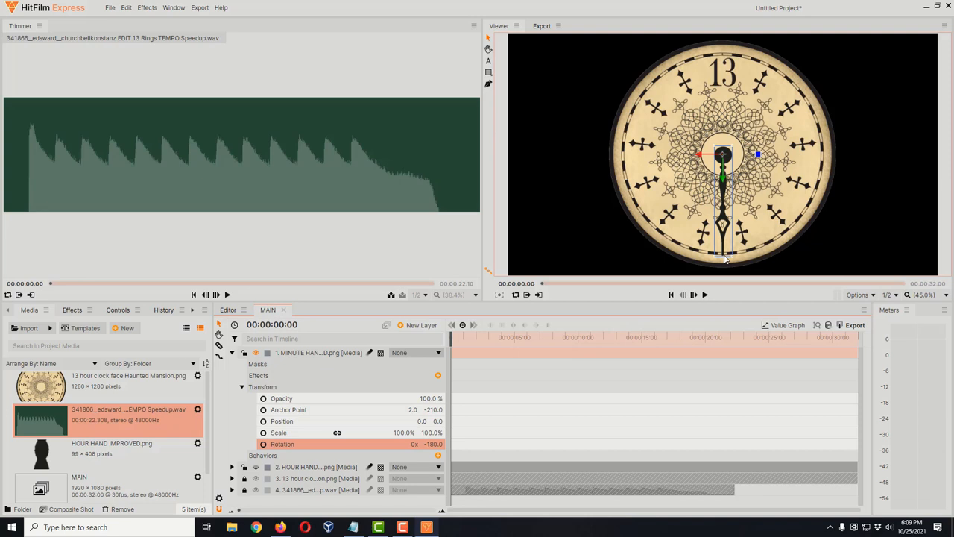
{"action": "mouse_move", "coordinate": [587, 339]}
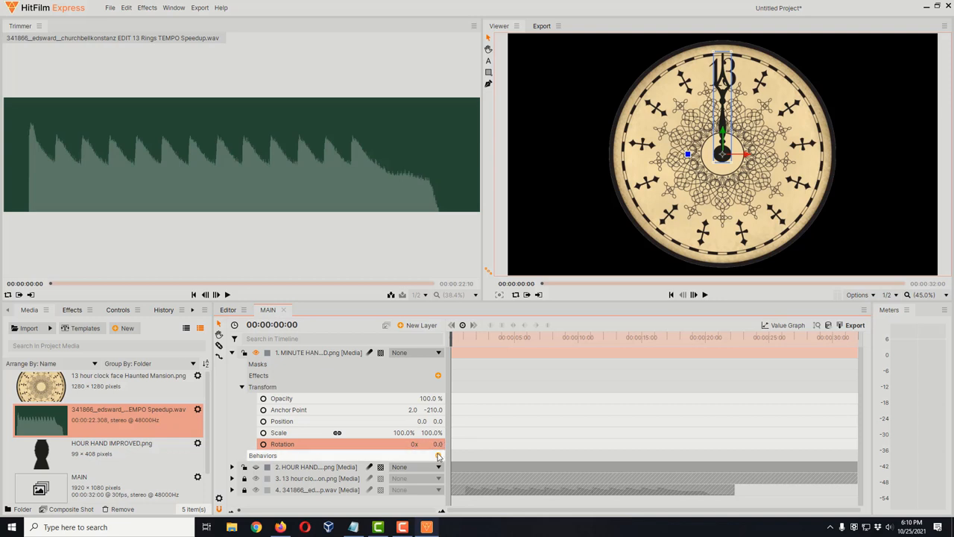
{"action": "mouse_move", "coordinate": [427, 456]}
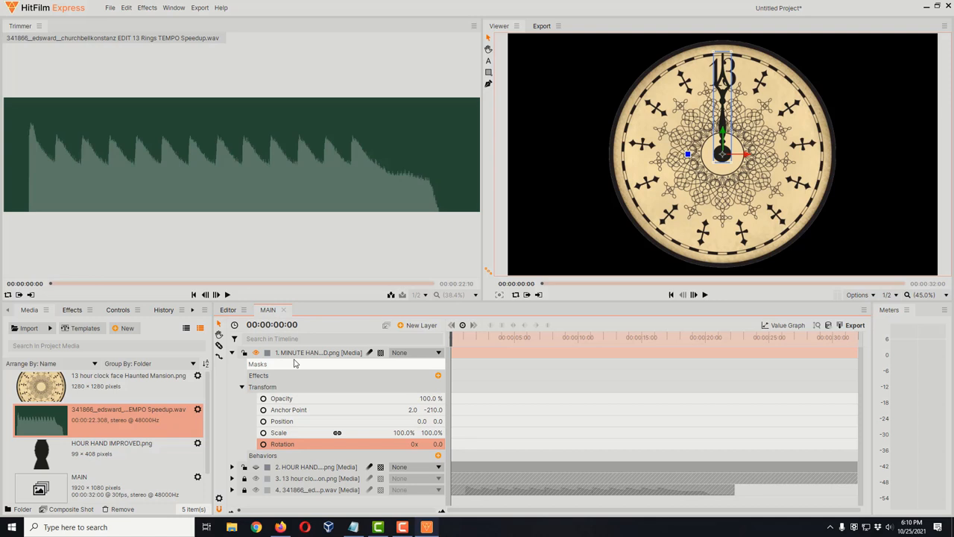
Expand the HOUR HAND layer's Transform group and set its anchor point to -1.0, -147.0
{"action": "left_click", "coordinate": [316, 351]}
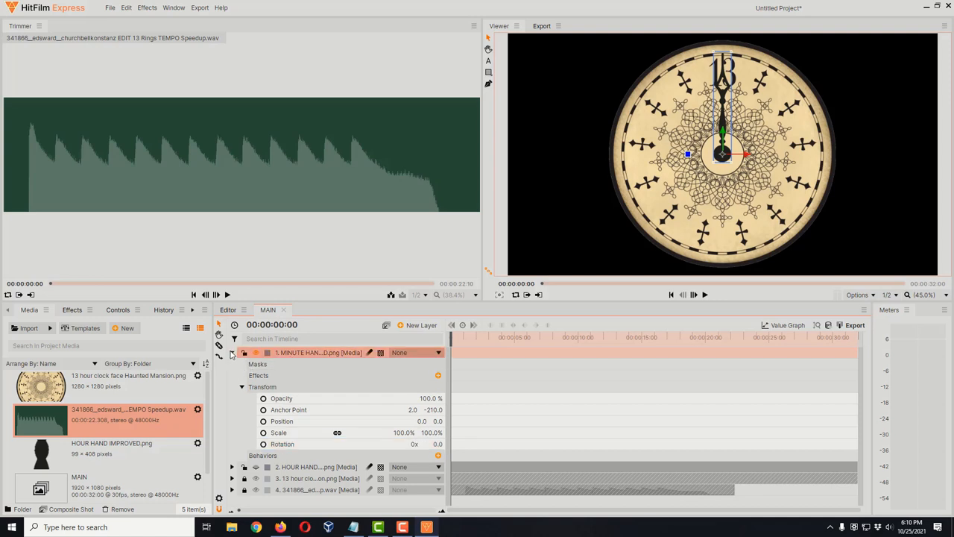
{"action": "left_click", "coordinate": [232, 352]}
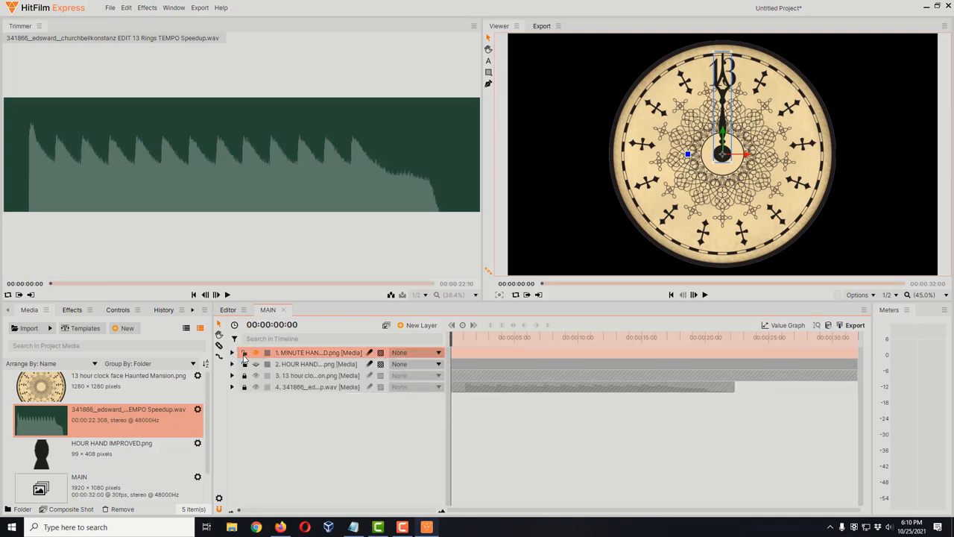
{"action": "left_click", "coordinate": [313, 363]}
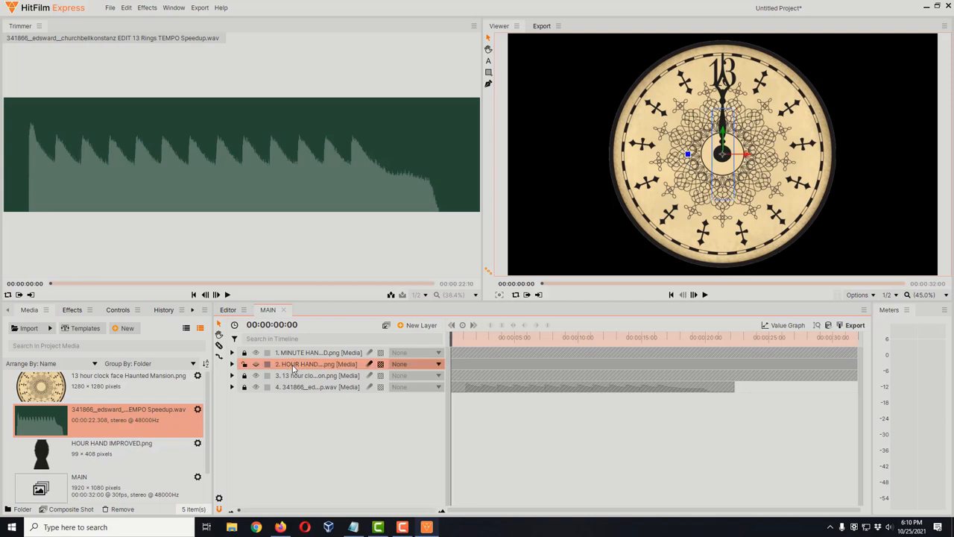
{"action": "left_click", "coordinate": [233, 364]}
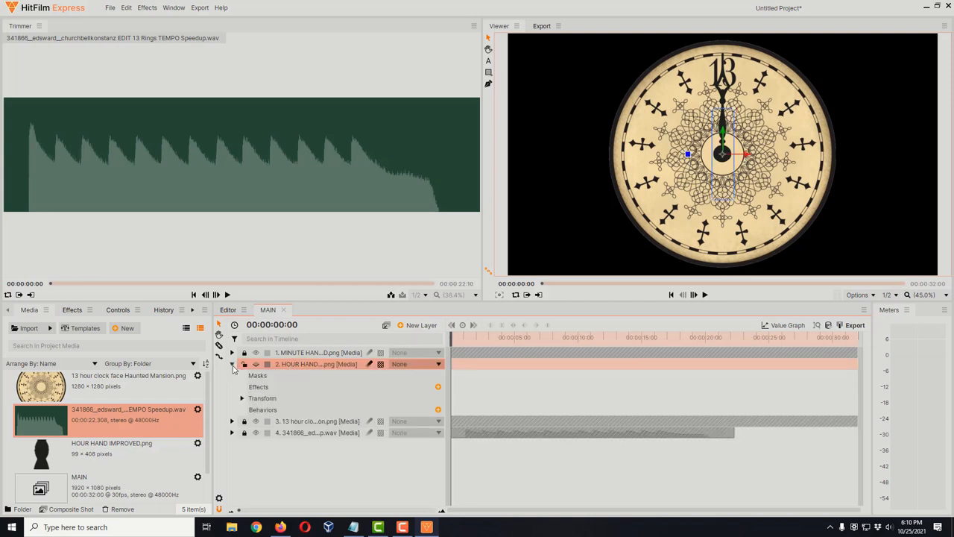
{"action": "left_click", "coordinate": [241, 398]}
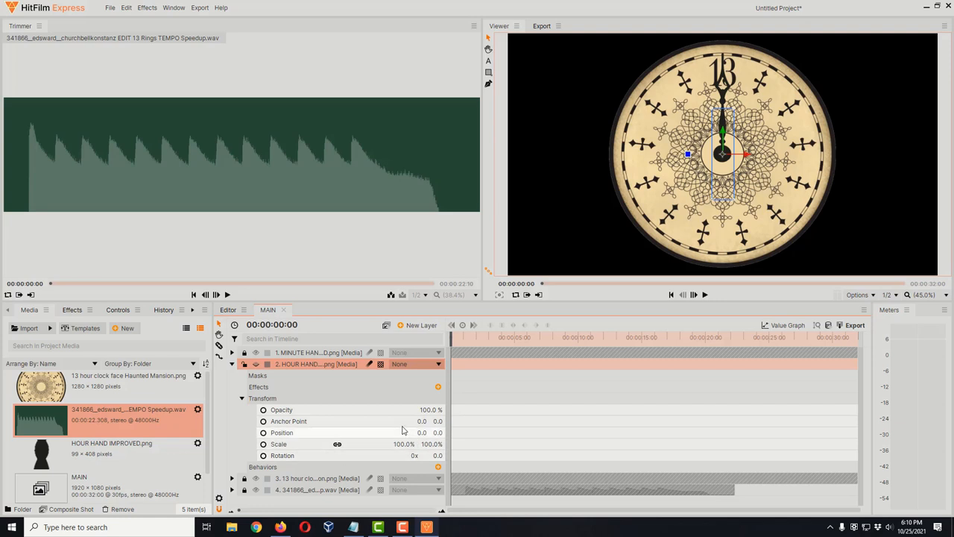
{"action": "mouse_move", "coordinate": [420, 420]}
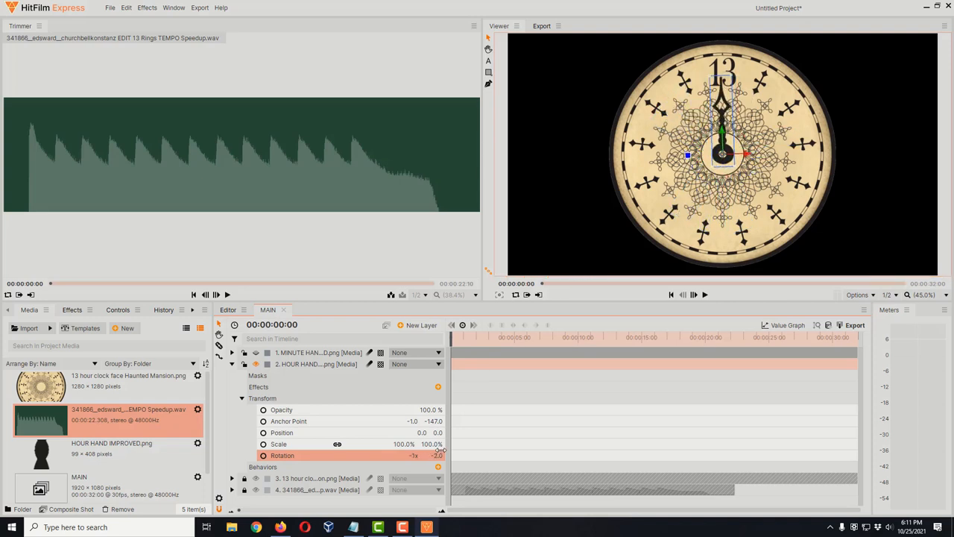
{"action": "left_click", "coordinate": [435, 456]}
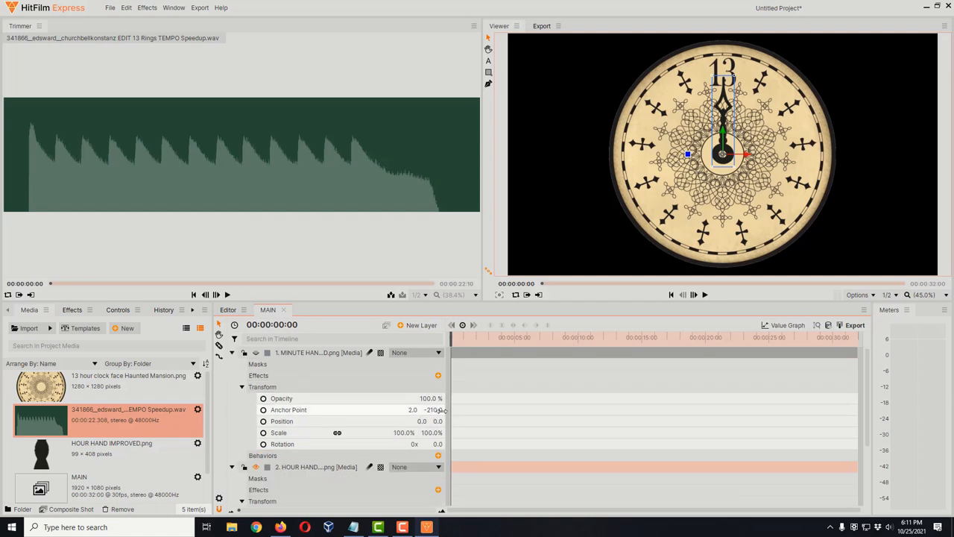
{"action": "mouse_move", "coordinate": [435, 408]}
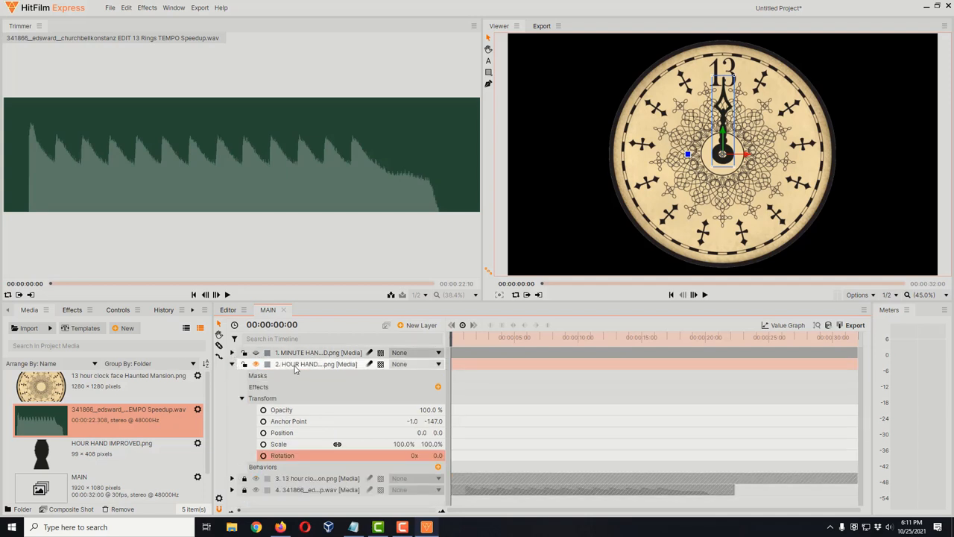
{"action": "mouse_move", "coordinate": [313, 364]}
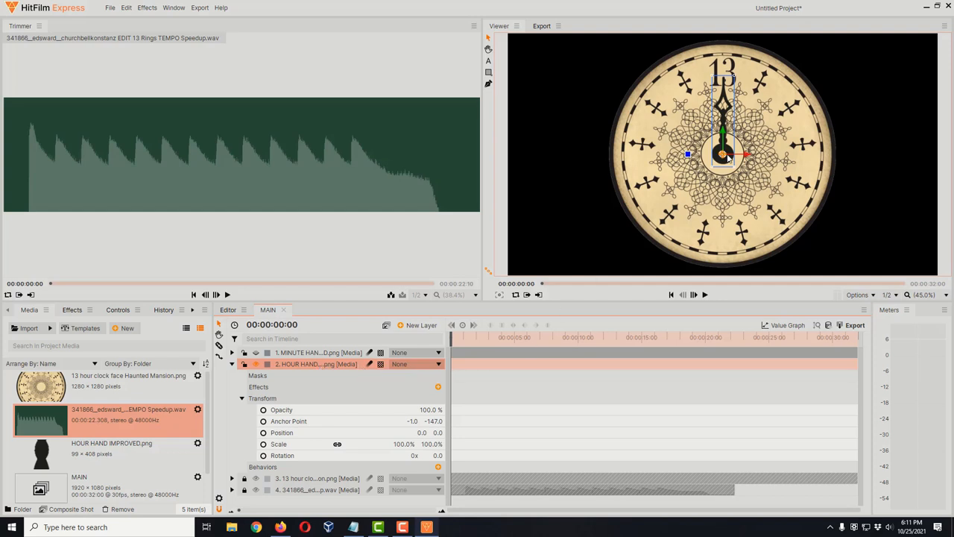
{"action": "mouse_move", "coordinate": [787, 132]}
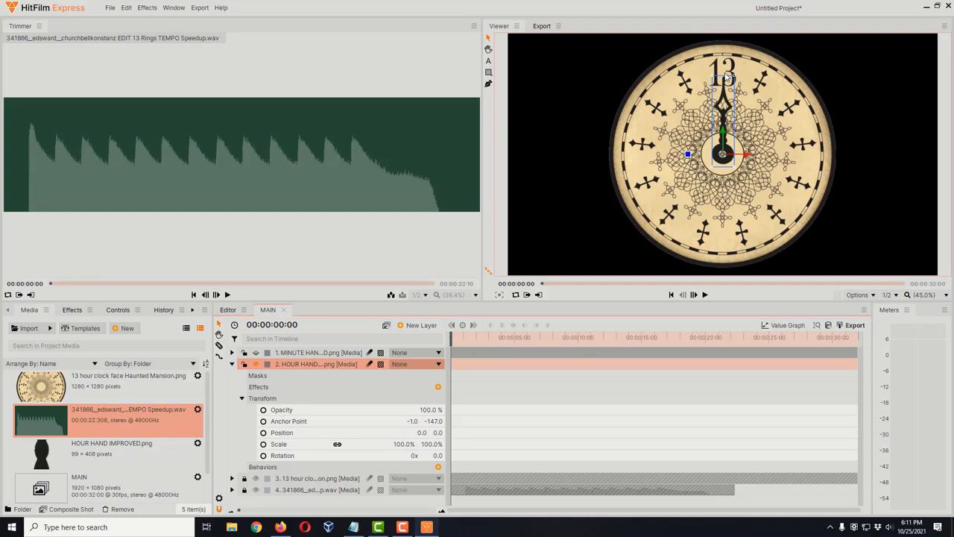
{"action": "mouse_move", "coordinate": [459, 382]}
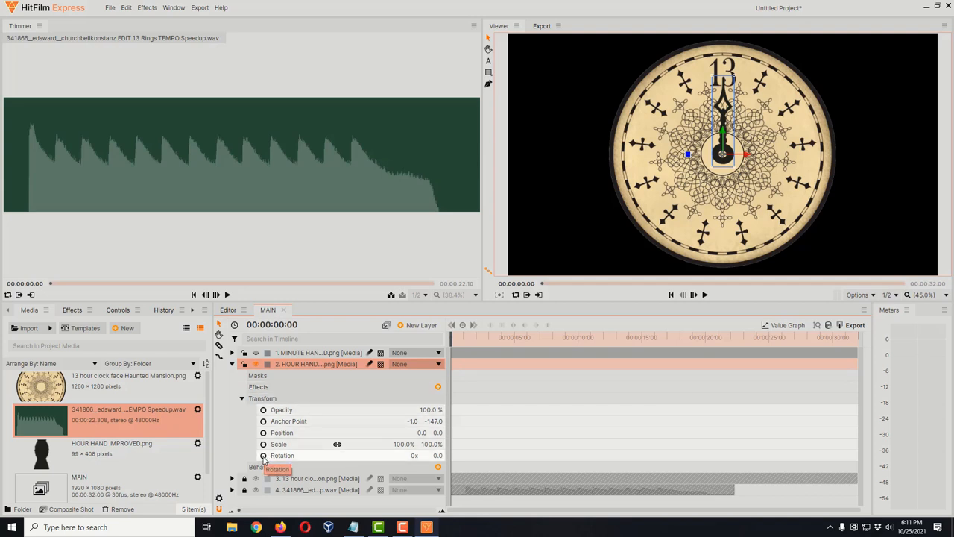
Keyframe the hour hand's rotation from 0 at the start to -1x at 10 seconds
{"action": "left_click", "coordinate": [283, 456]}
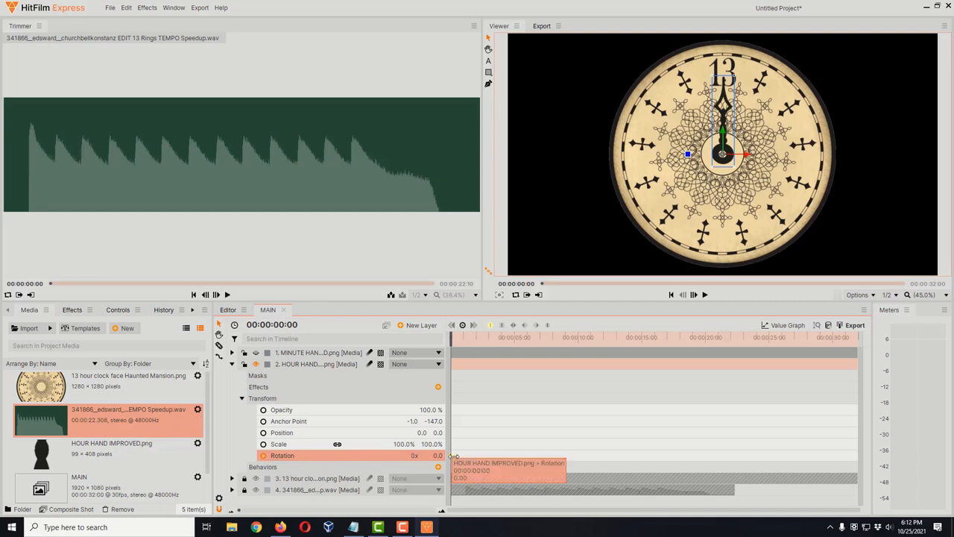
{"action": "mouse_move", "coordinate": [474, 371]}
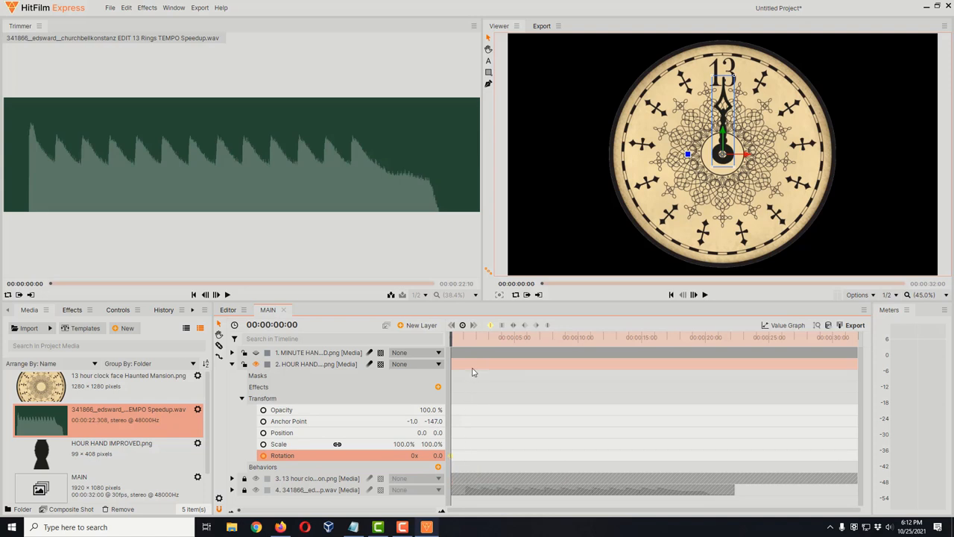
{"action": "mouse_move", "coordinate": [459, 353]}
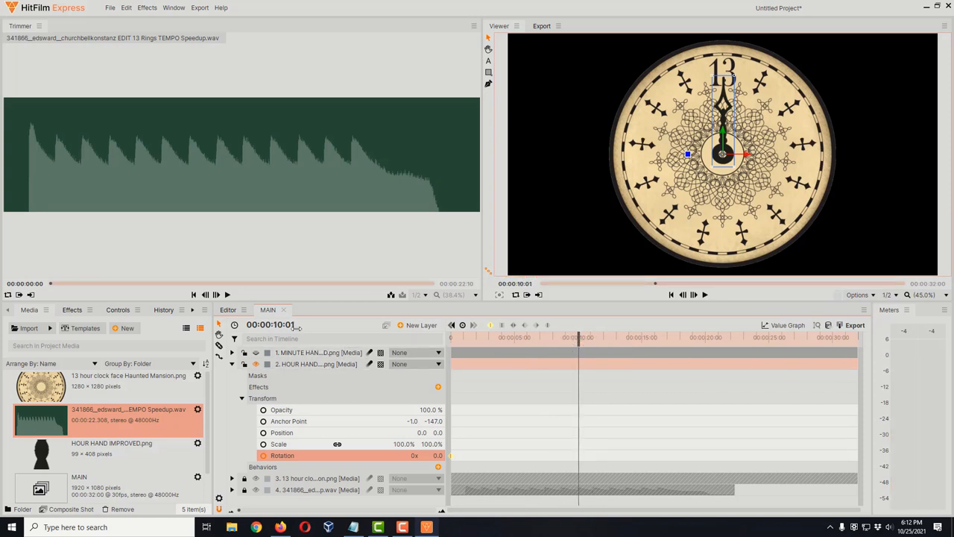
{"action": "left_click", "coordinate": [271, 325]}
{"action": "type", "text": "0"}
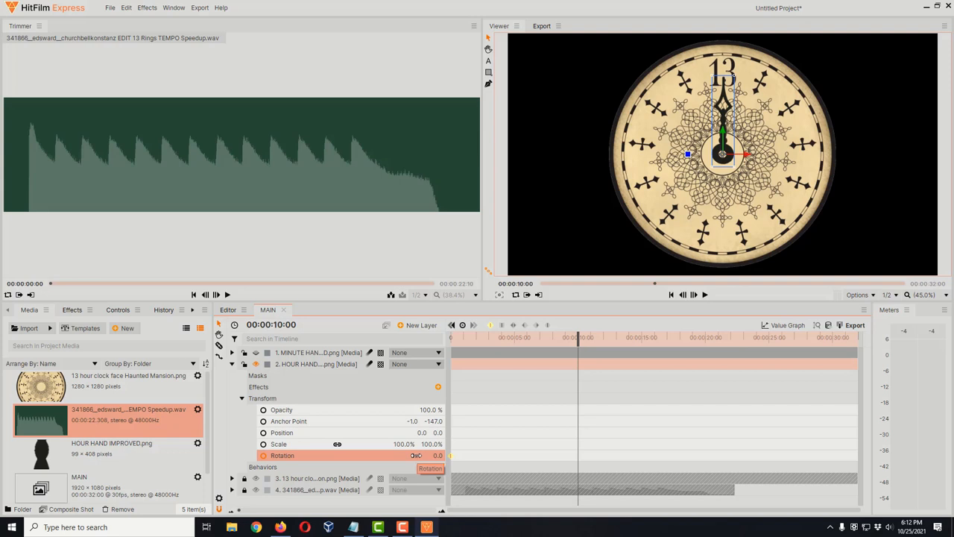
{"action": "left_click", "coordinate": [416, 455]}
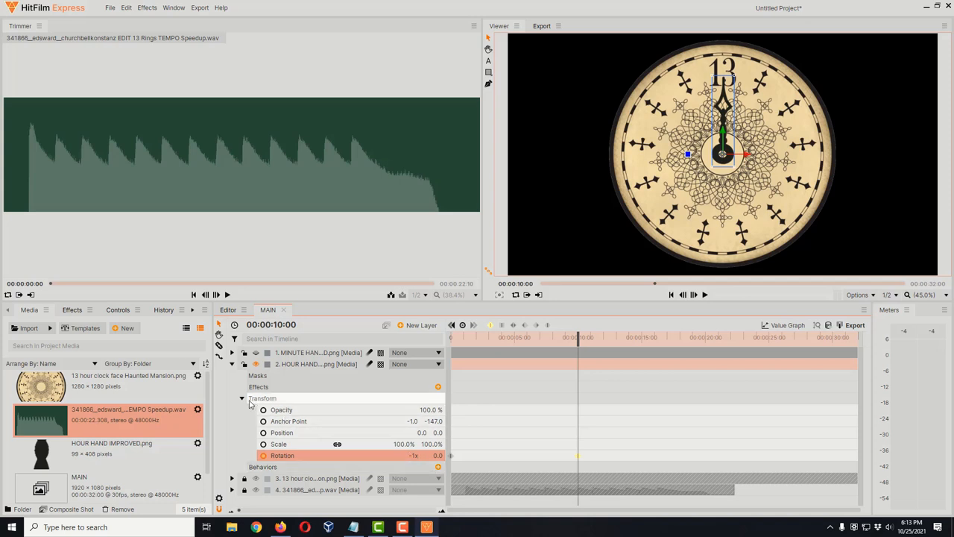
{"action": "left_click", "coordinate": [242, 398]}
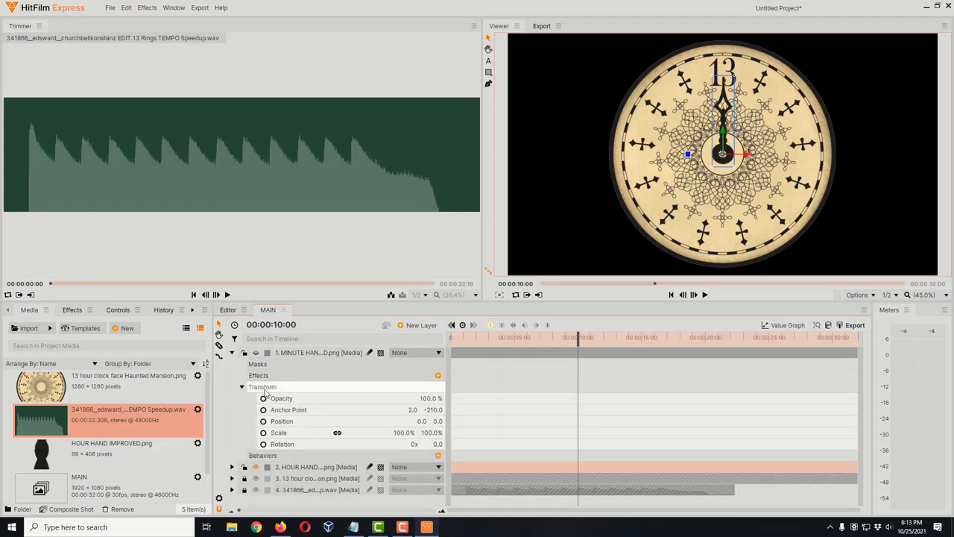
Keyframe the minute hand's Rotation from 0 at the start to -13 turns at 00:00:10:00
{"action": "left_click", "coordinate": [263, 386]}
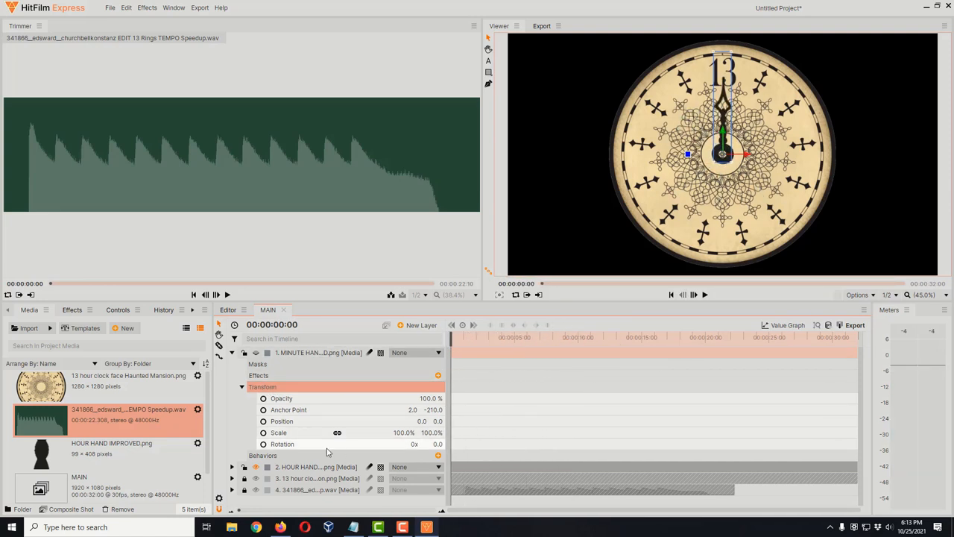
{"action": "left_click", "coordinate": [283, 444]}
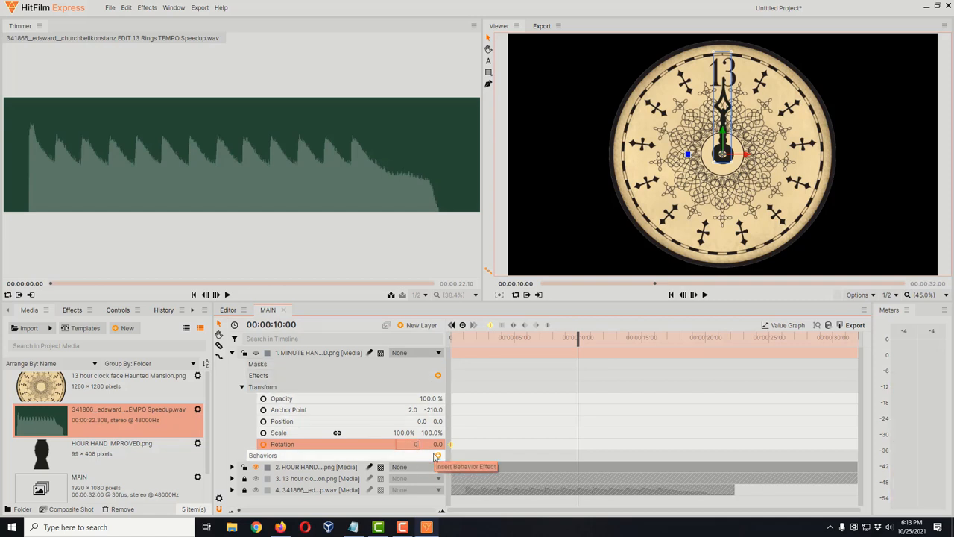
{"action": "type", "text": "-13x"}
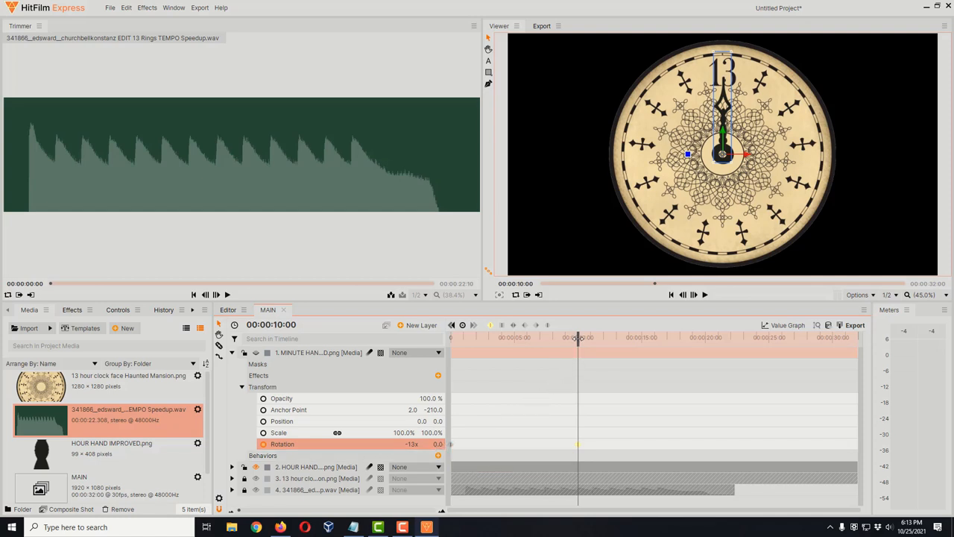
{"action": "left_click_drag", "start_coordinate": [578, 336], "coordinate": [471, 337]}
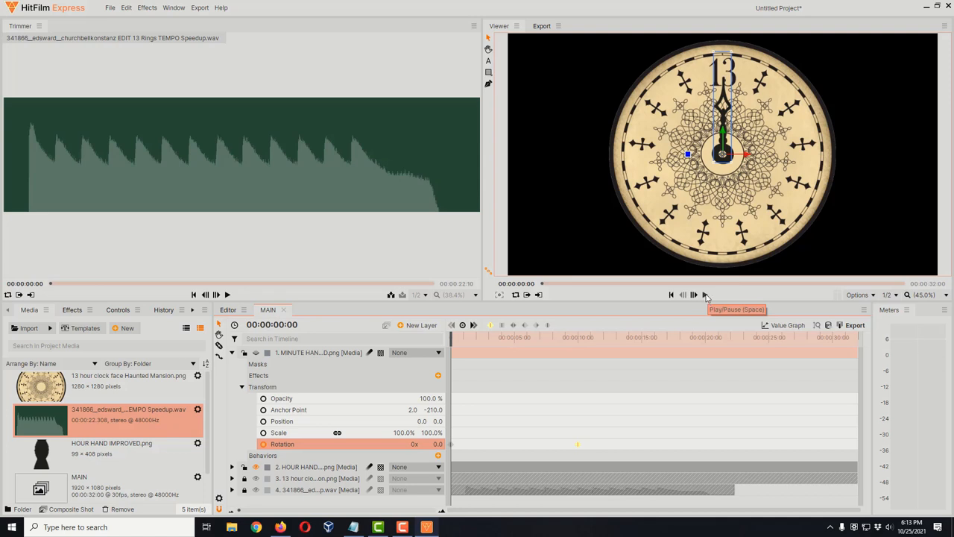
Collapse the minute hand layer and play MAIN to preview both hands sweeping the dial
{"action": "left_click", "coordinate": [691, 295]}
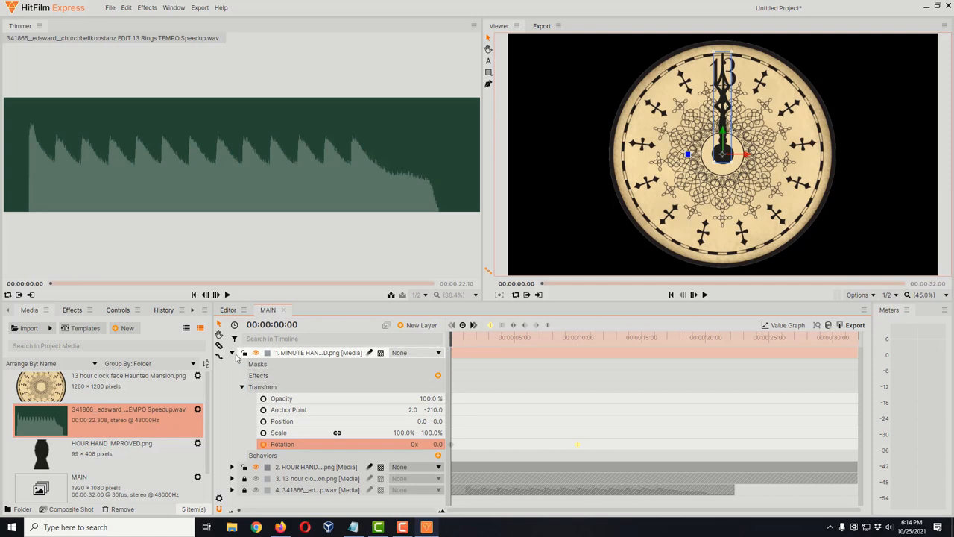
{"action": "left_click", "coordinate": [232, 352]}
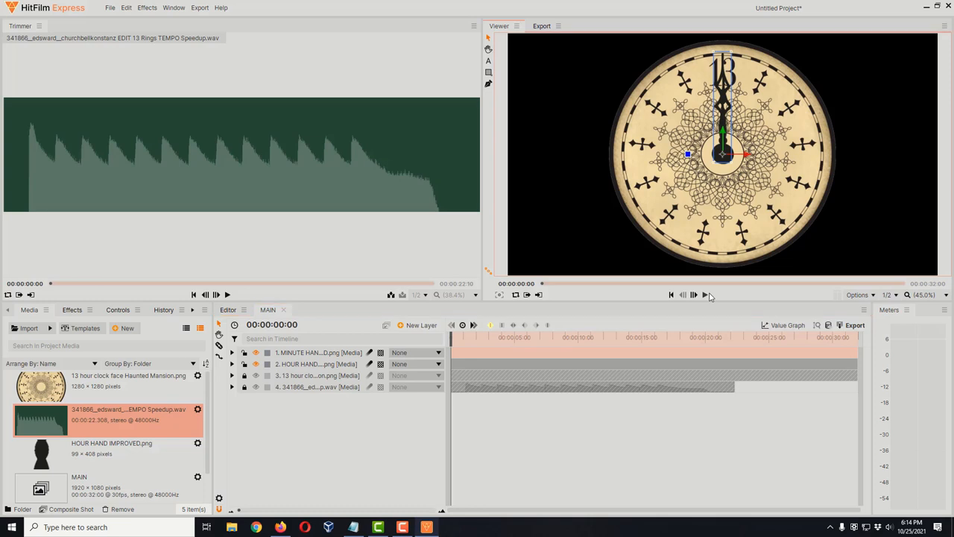
{"action": "left_click", "coordinate": [693, 295]}
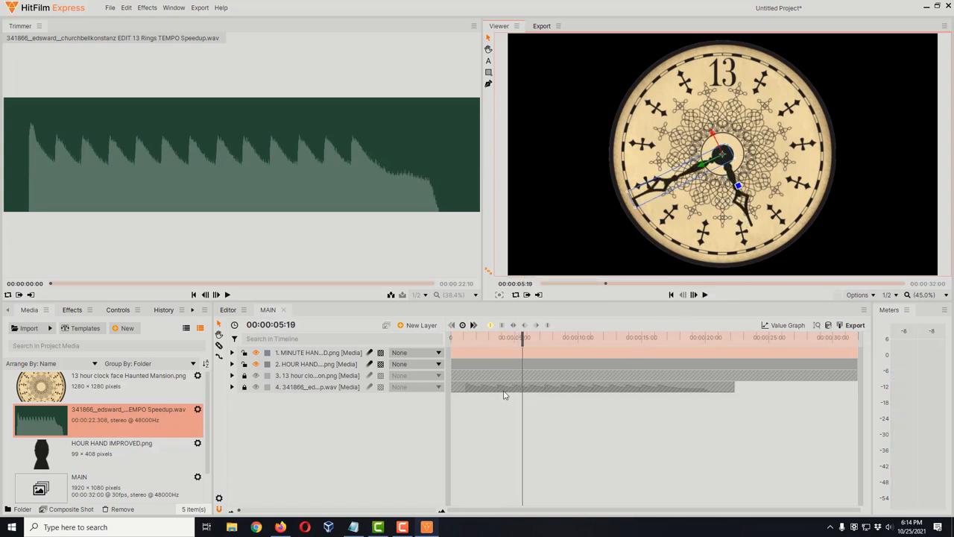
{"action": "mouse_move", "coordinate": [543, 387]}
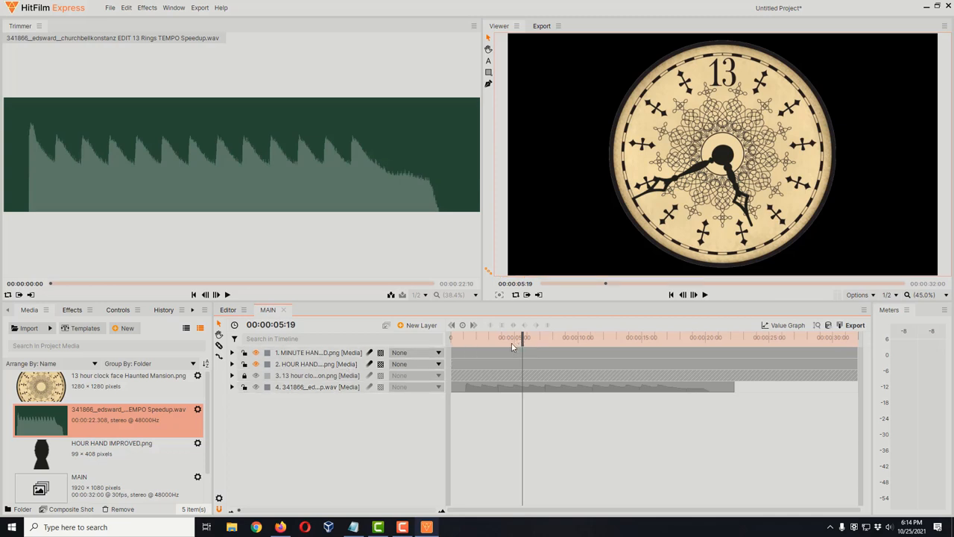
Stop playback and slide the bell sound layer to start near the 10-second mark
{"action": "left_click", "coordinate": [272, 325]}
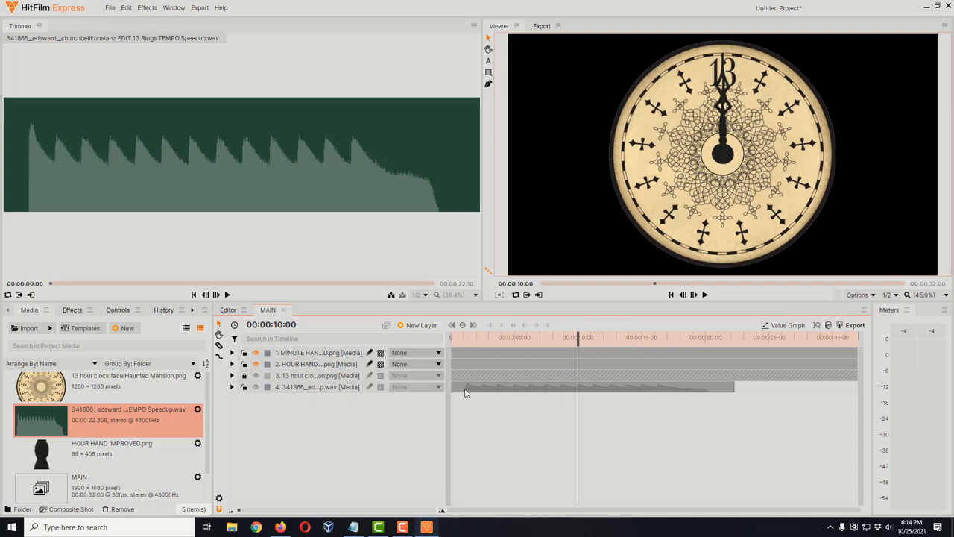
{"action": "left_click", "coordinate": [519, 386]}
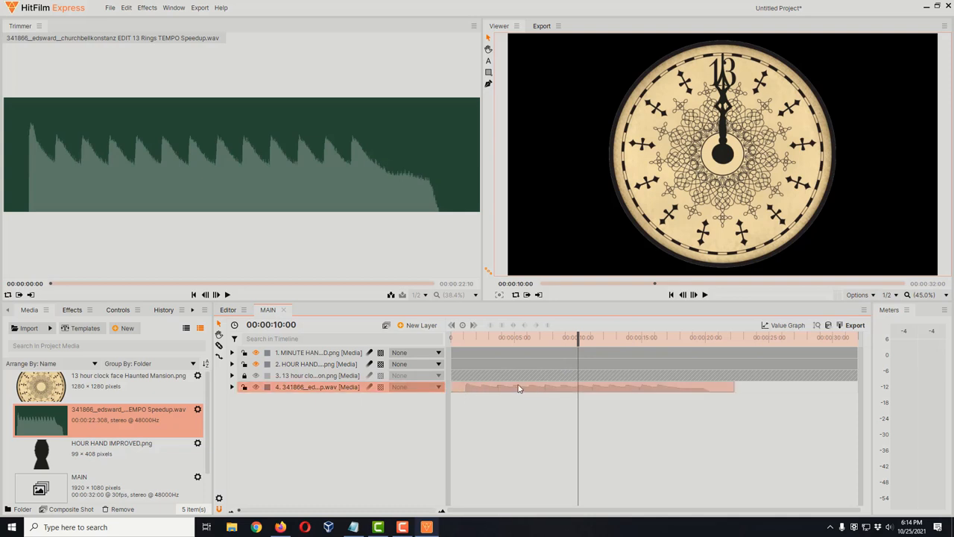
{"action": "left_click_drag", "start_coordinate": [518, 388], "coordinate": [596, 393]}
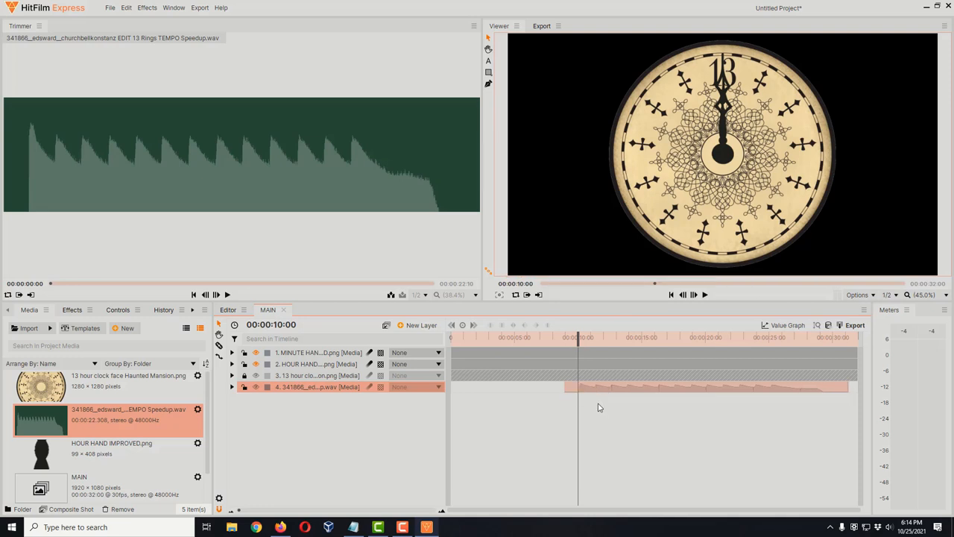
{"action": "mouse_move", "coordinate": [581, 397]}
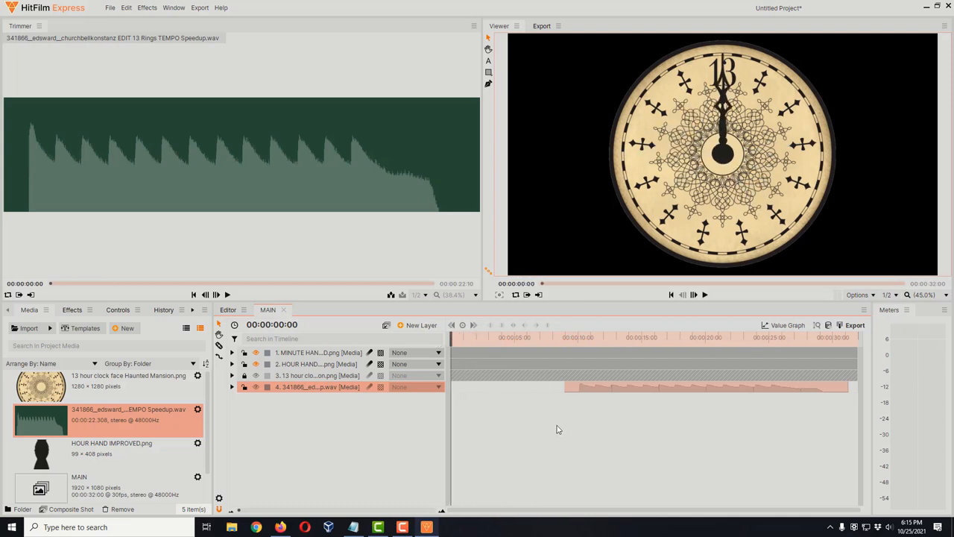
{"action": "mouse_move", "coordinate": [707, 293]}
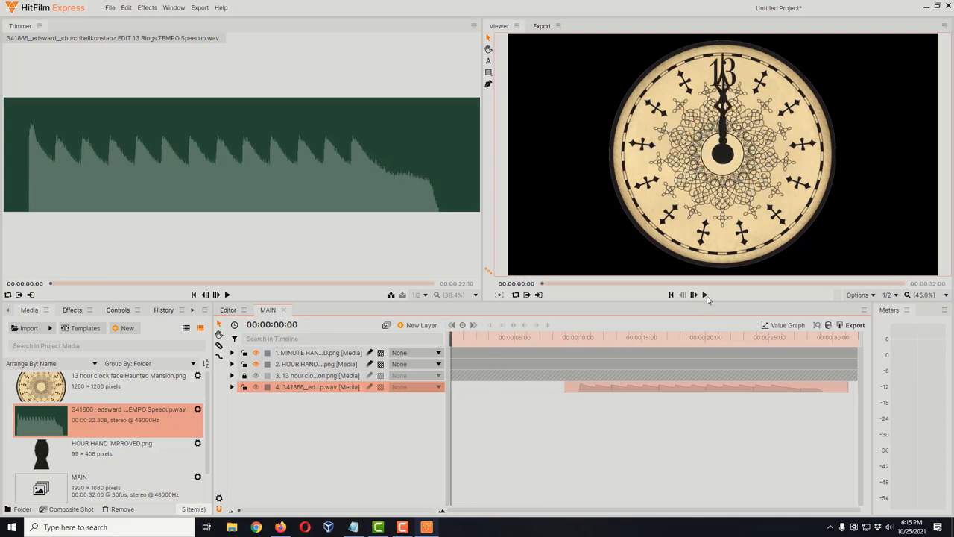
{"action": "mouse_move", "coordinate": [705, 295]}
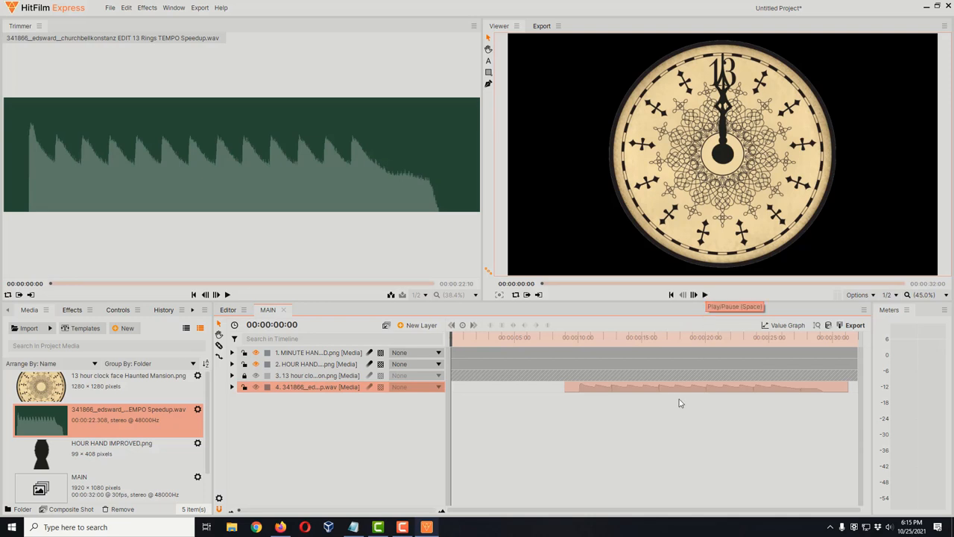
{"action": "left_click", "coordinate": [693, 293]}
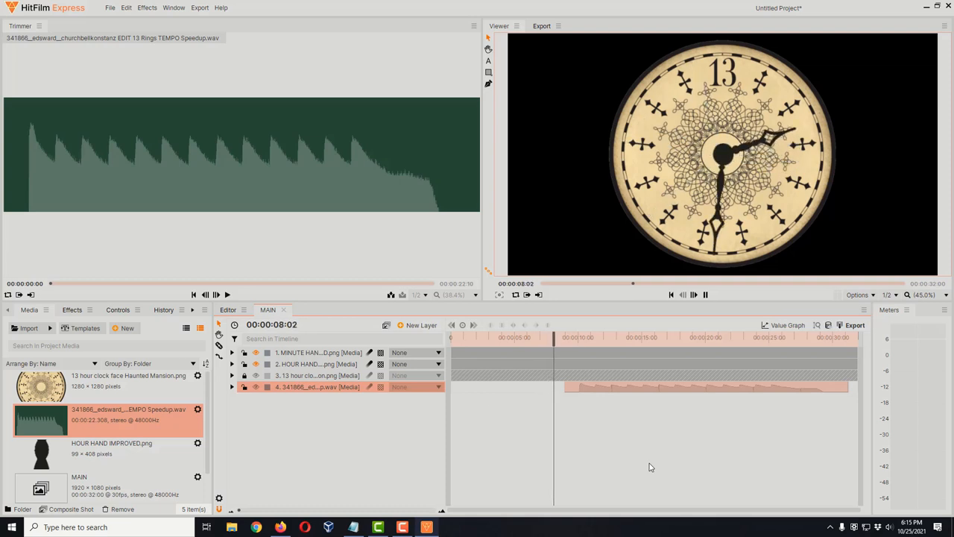
{"action": "left_click", "coordinate": [580, 336]}
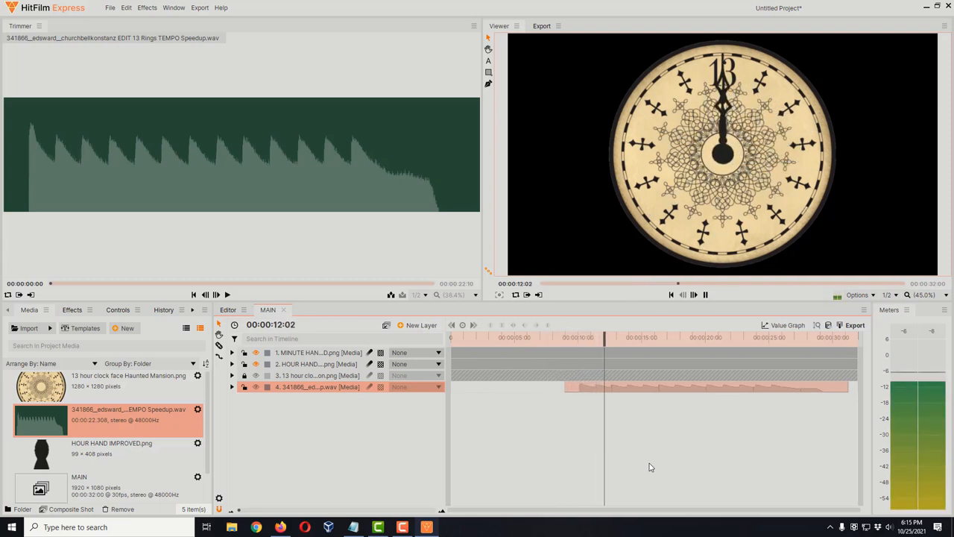
{"action": "left_click", "coordinate": [692, 294]}
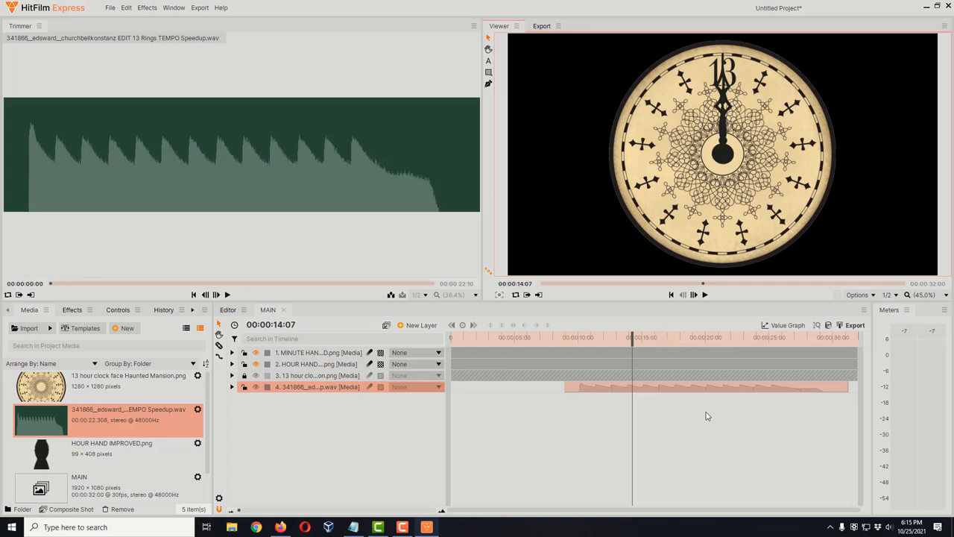
{"action": "mouse_move", "coordinate": [677, 411]}
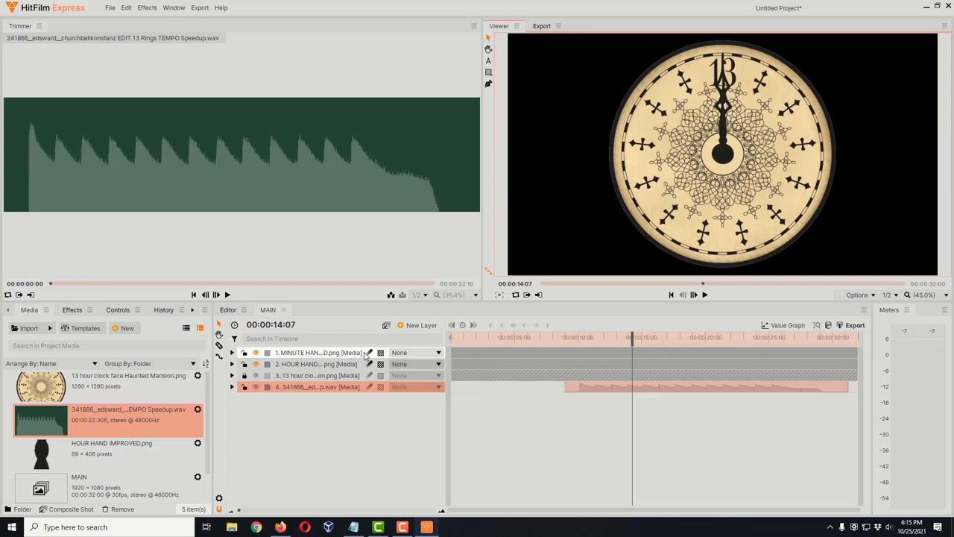
{"action": "mouse_move", "coordinate": [370, 352]}
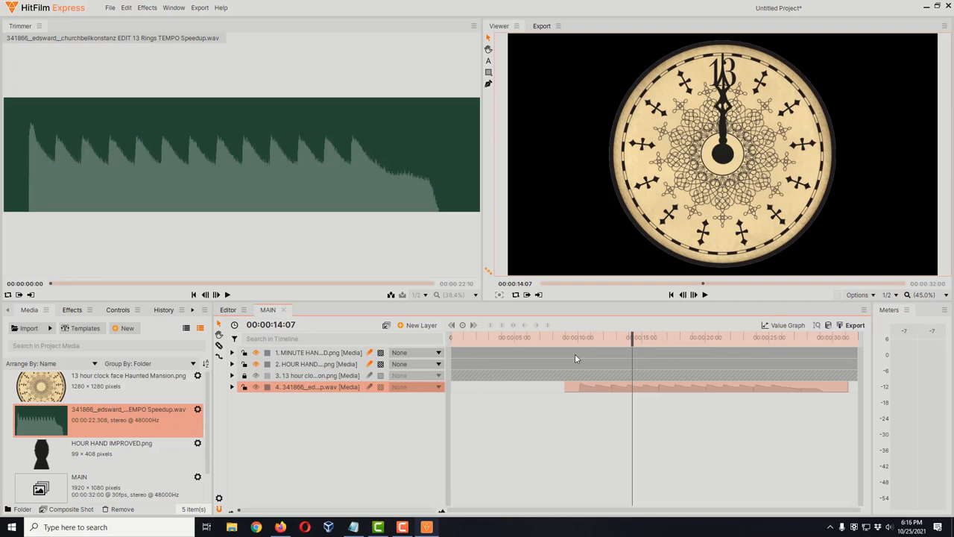
{"action": "mouse_move", "coordinate": [579, 364]}
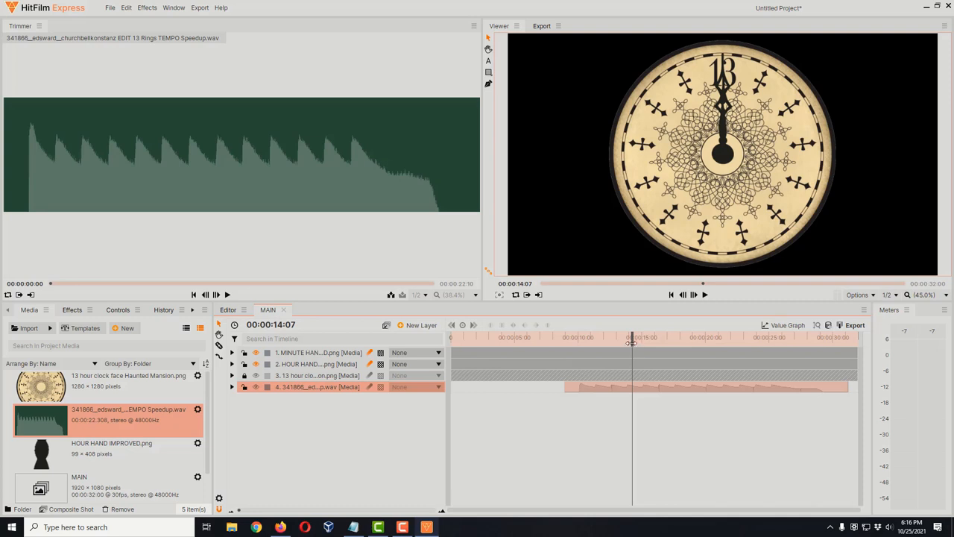
{"action": "left_click_drag", "start_coordinate": [632, 337], "coordinate": [630, 337]}
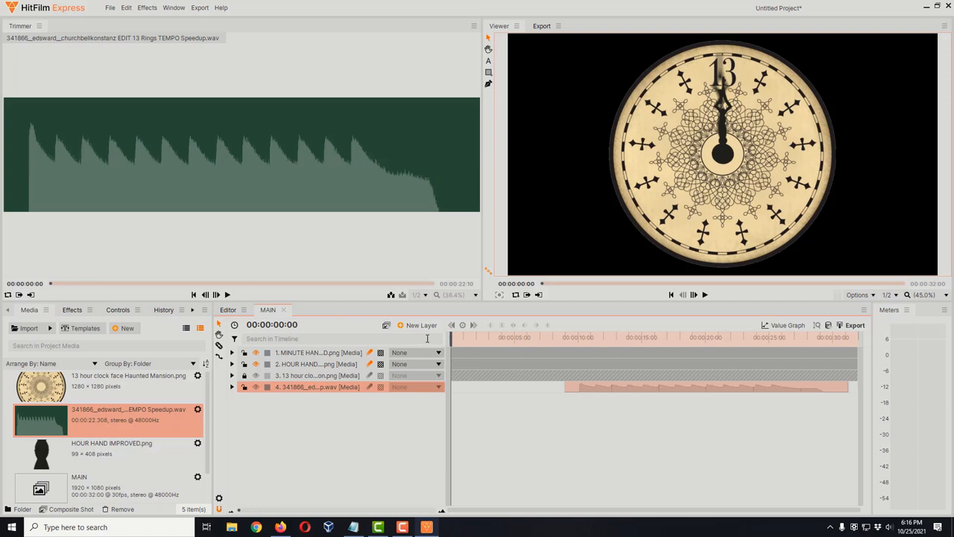
{"action": "mouse_move", "coordinate": [418, 334]}
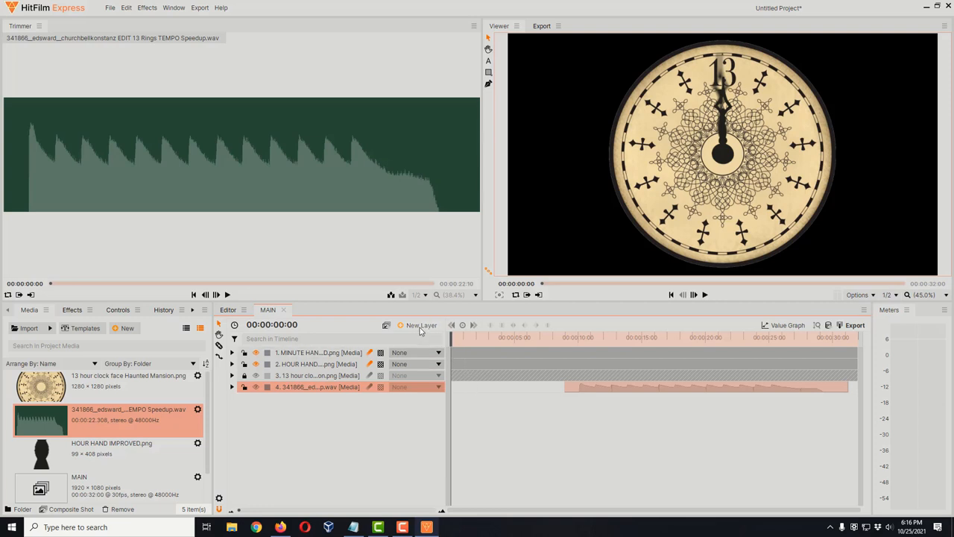
Create a new 1920×1080 plane and choose a green-screen green as its colour
{"action": "left_click", "coordinate": [422, 325]}
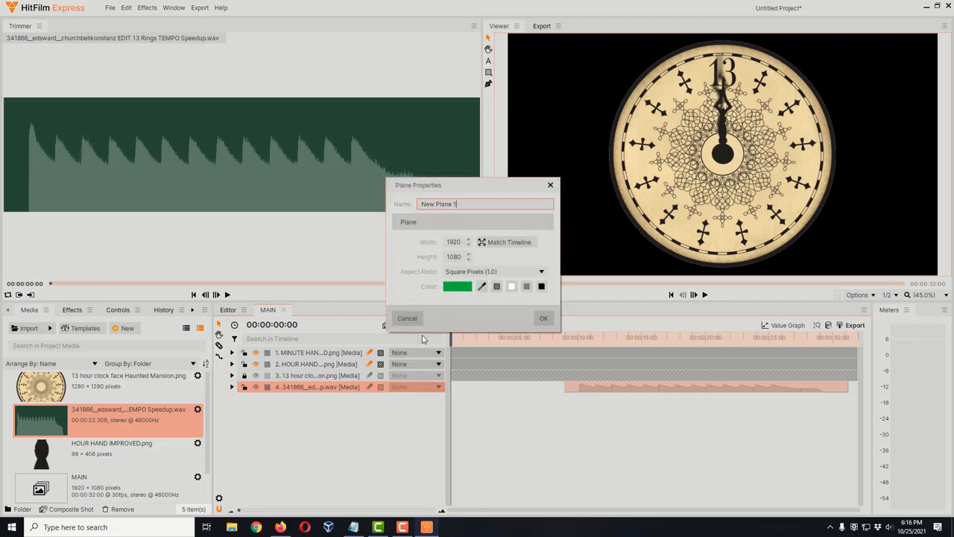
{"action": "mouse_move", "coordinate": [459, 290]}
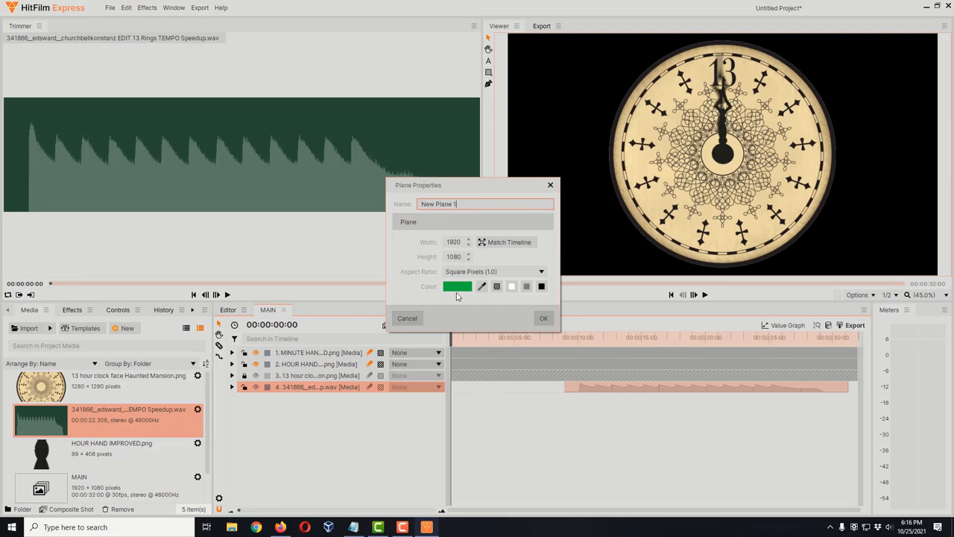
{"action": "mouse_move", "coordinate": [468, 297]}
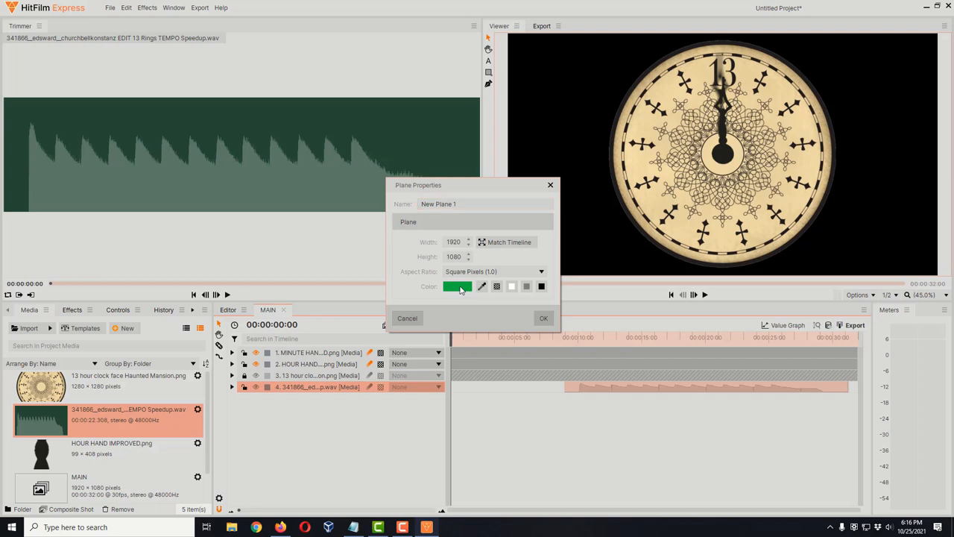
{"action": "left_click", "coordinate": [456, 286]}
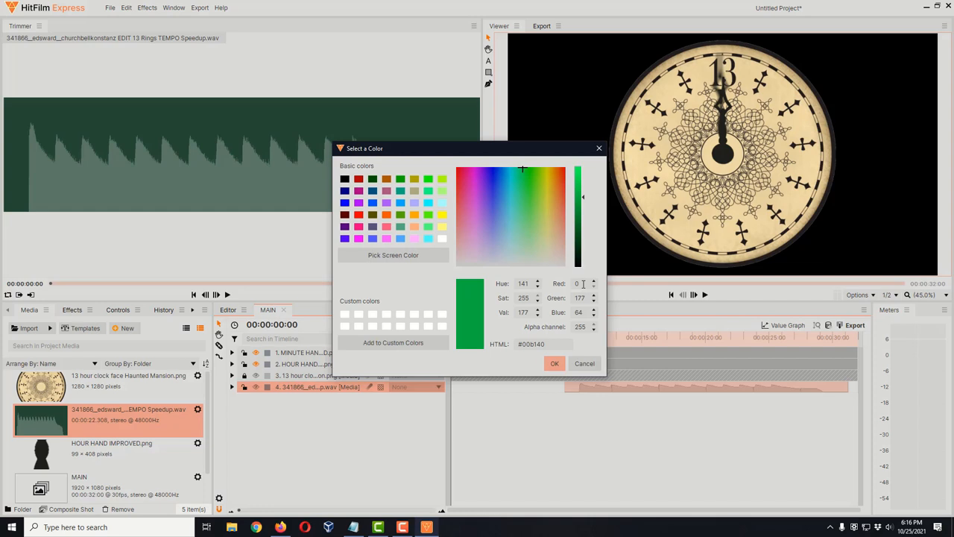
{"action": "left_click", "coordinate": [583, 283]}
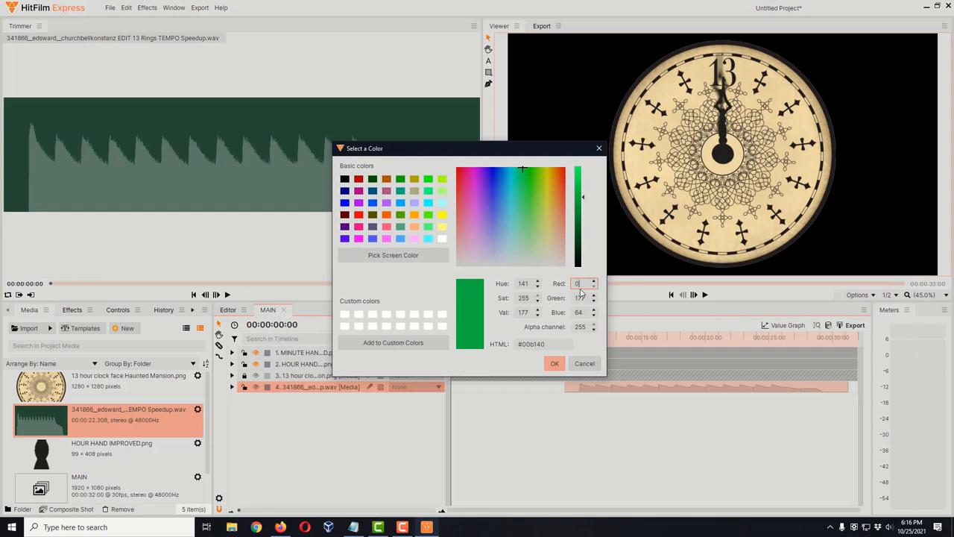
{"action": "left_click", "coordinate": [581, 298]}
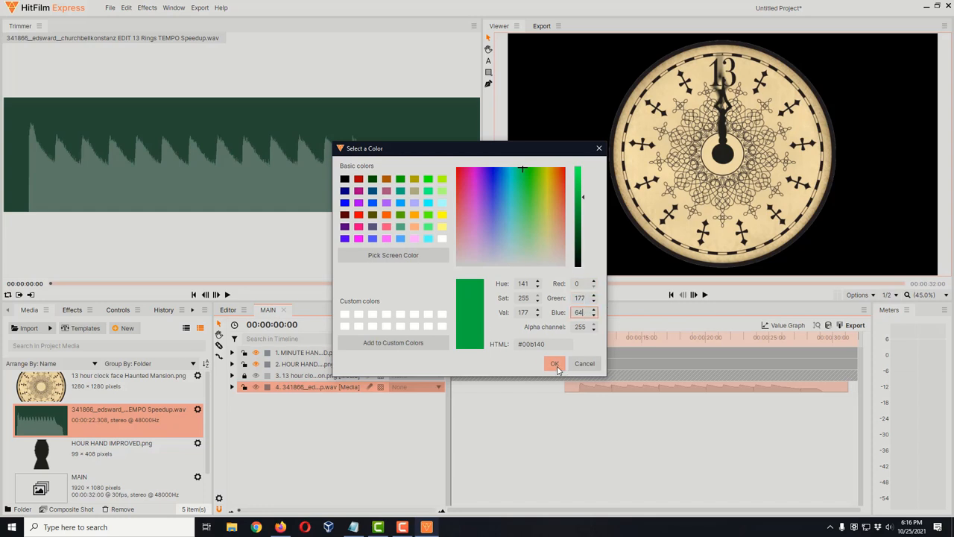
{"action": "left_click", "coordinate": [555, 364]}
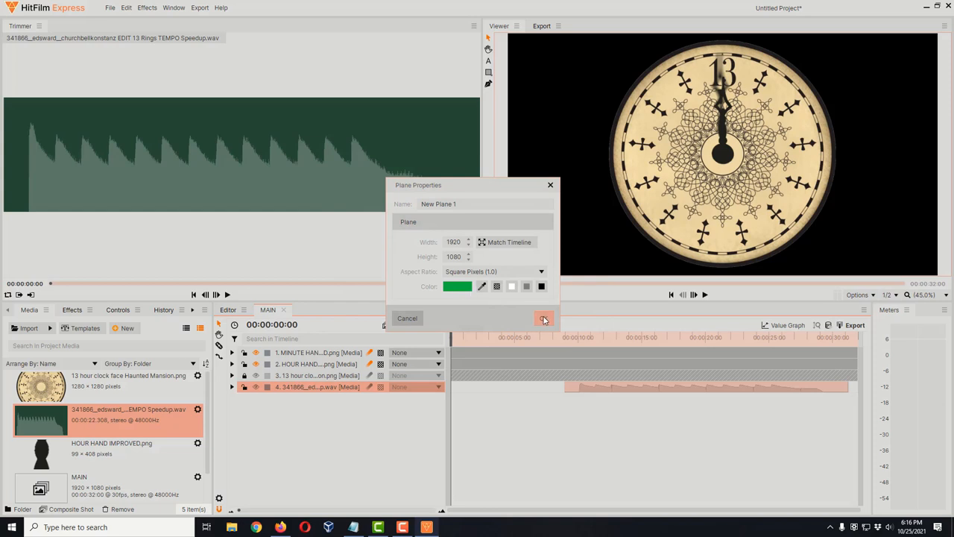
Confirm Plane Properties so New Plane 1 appears in MAIN, filling the frame with green
{"action": "left_click", "coordinate": [544, 319]}
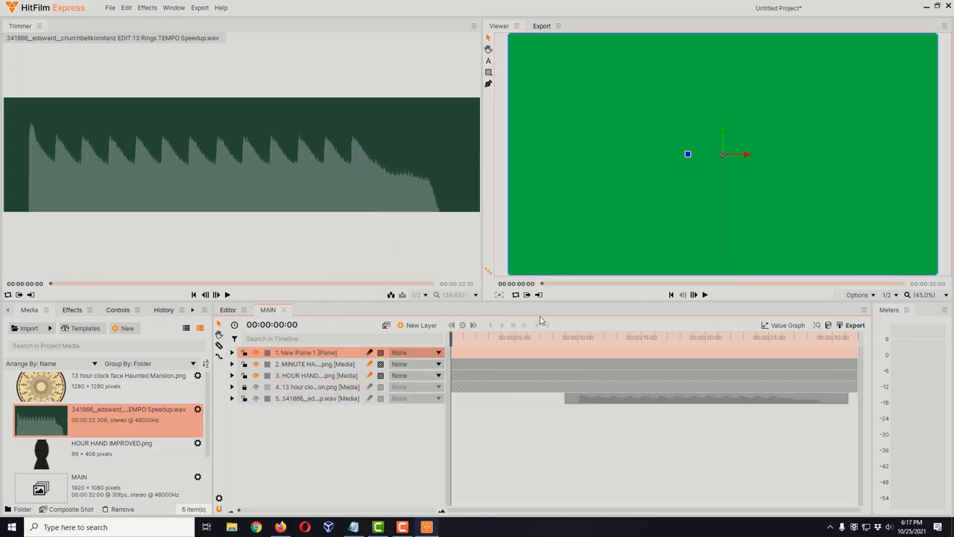
{"action": "mouse_move", "coordinate": [530, 263]}
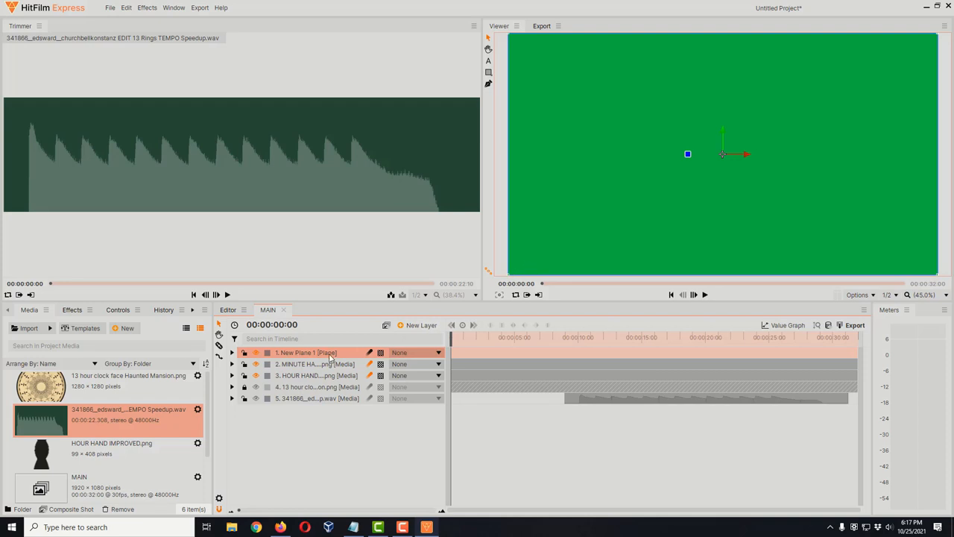
{"action": "mouse_move", "coordinate": [335, 356]}
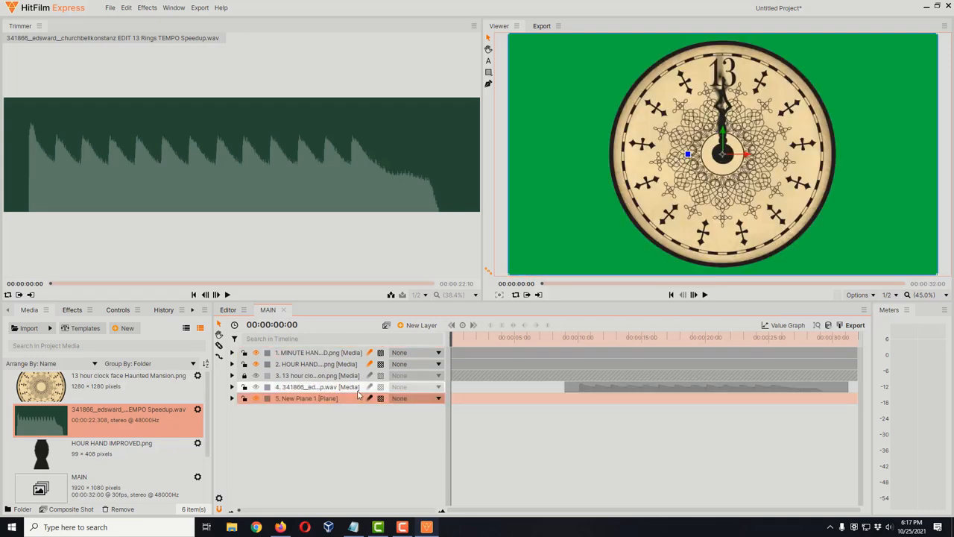
{"action": "mouse_move", "coordinate": [351, 398]}
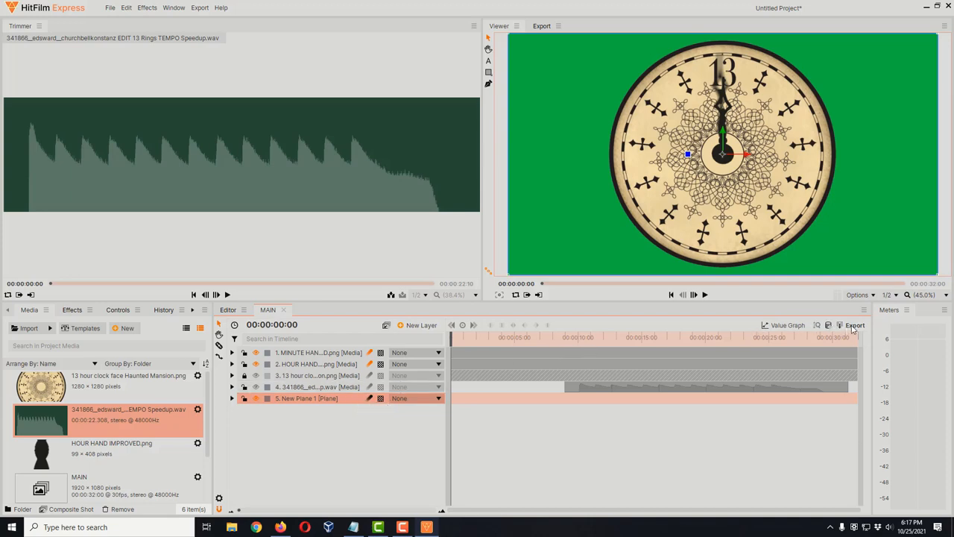
{"action": "mouse_move", "coordinate": [854, 337]}
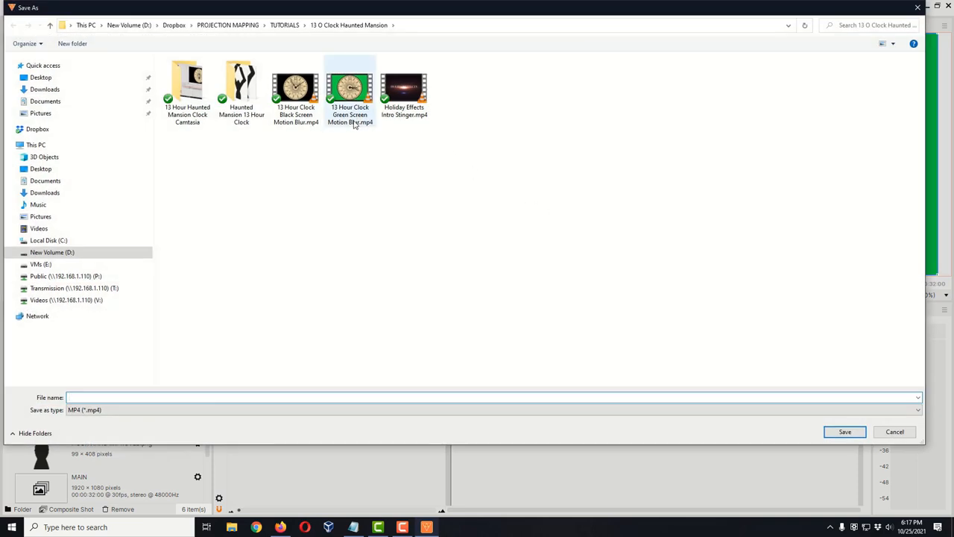
Export the composite as 13 Hour Clock Green Screen Motion Blur.mp4
{"action": "left_click", "coordinate": [349, 88]}
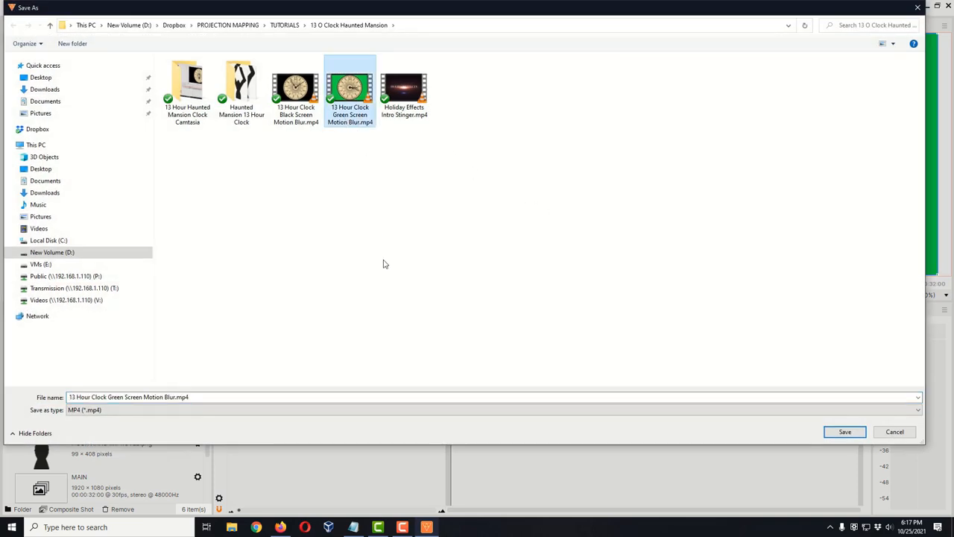
{"action": "mouse_move", "coordinate": [388, 239]}
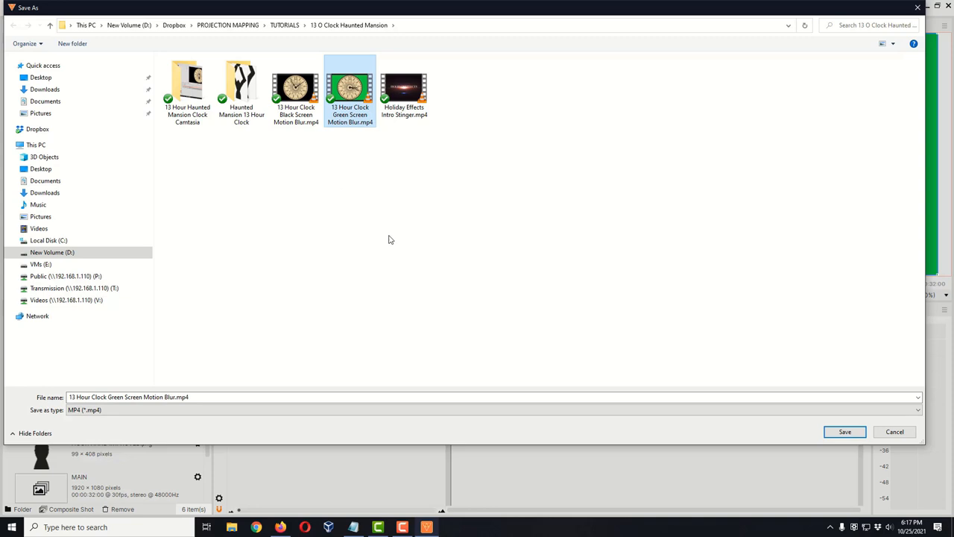
{"action": "mouse_move", "coordinate": [876, 423]}
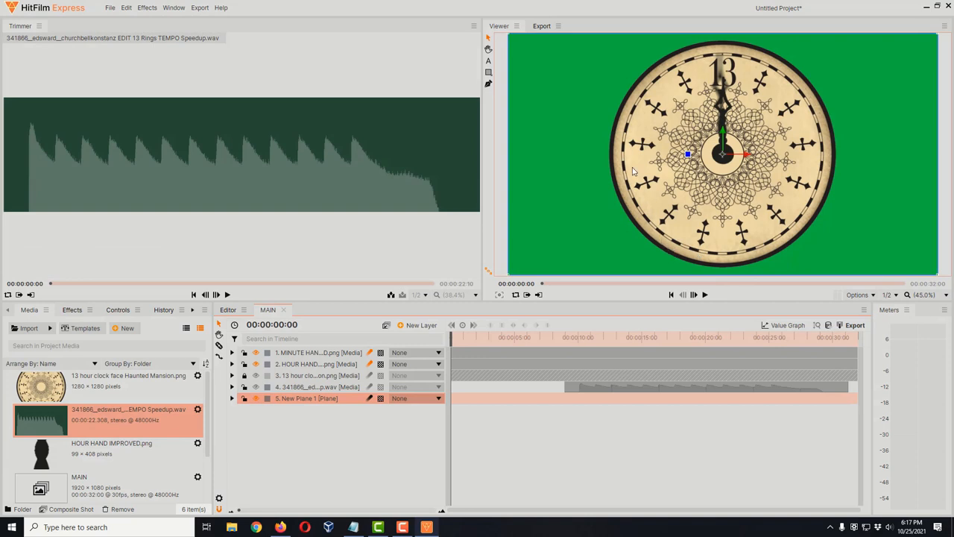
{"action": "left_click", "coordinate": [542, 27]}
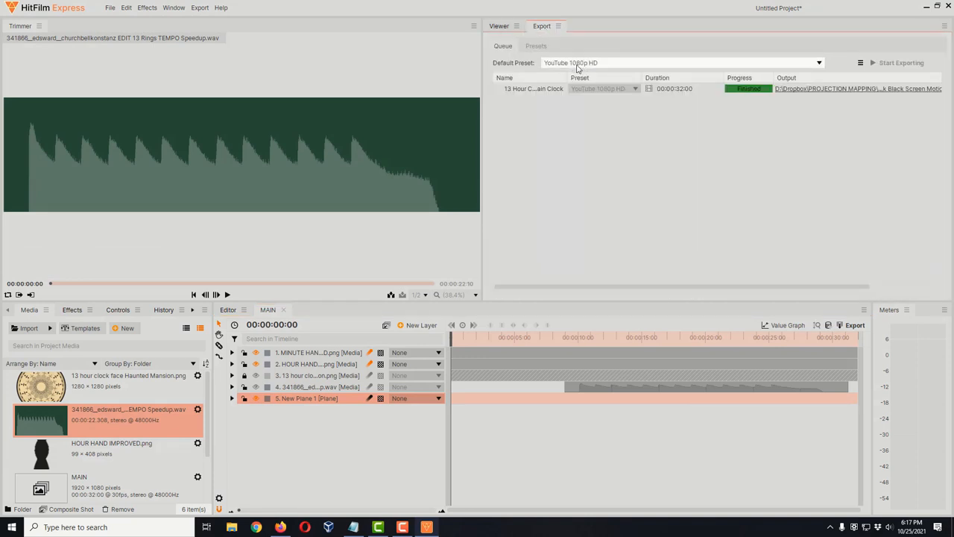
{"action": "mouse_move", "coordinate": [591, 70]}
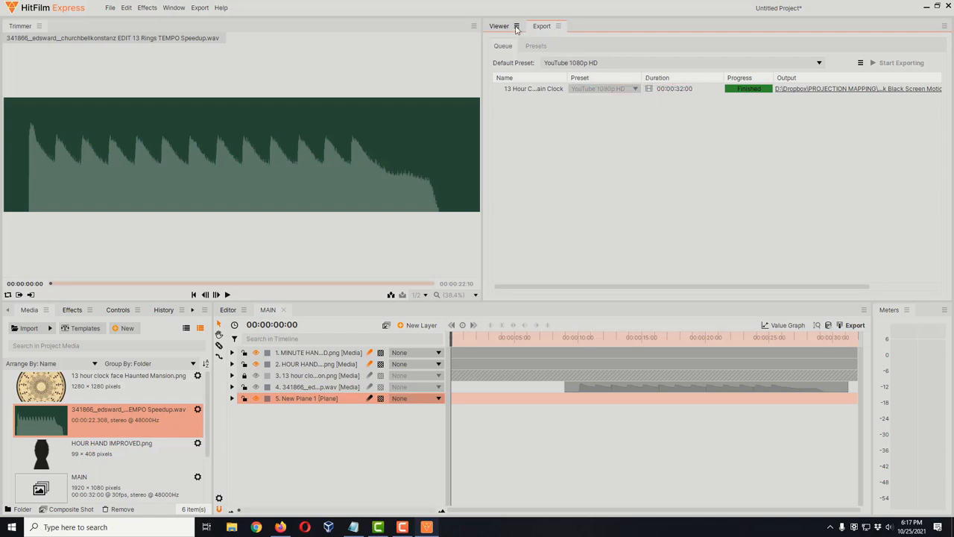
{"action": "left_click", "coordinate": [499, 25]}
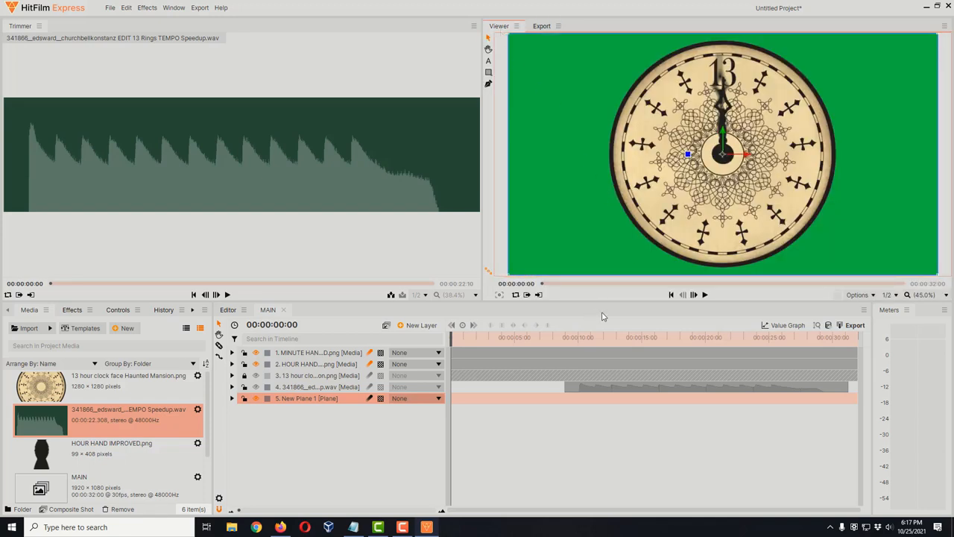